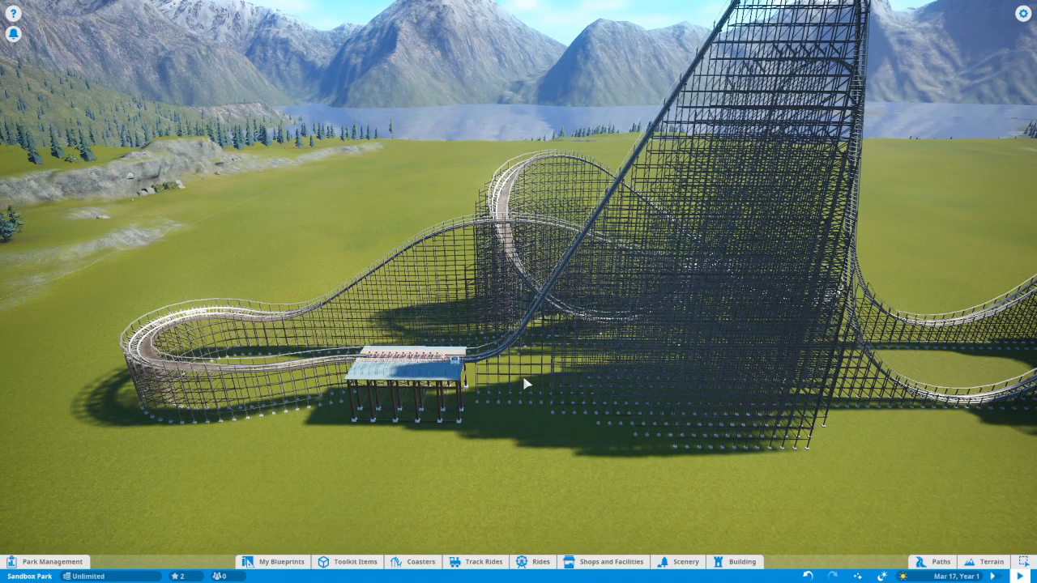
- Zoom the view toward the Gnarler 1 coaster track before opening its ride window
scroll(down, 3)
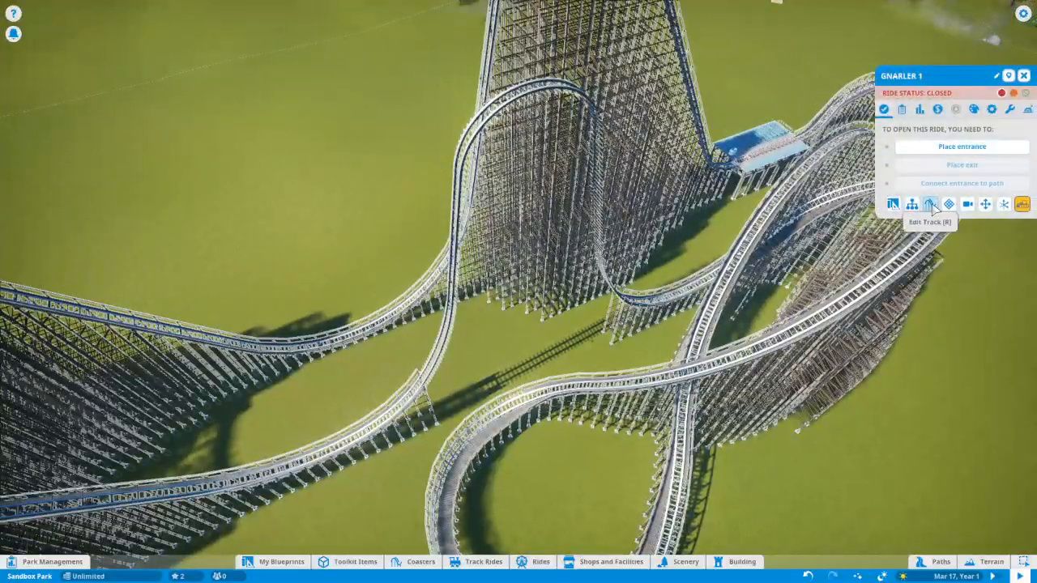
click(929, 204)
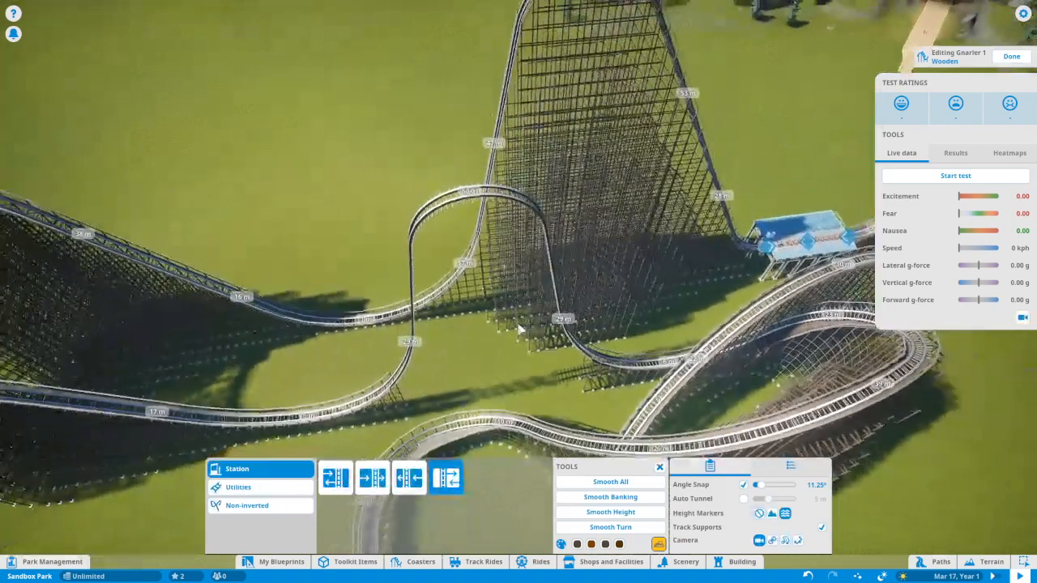
click(239, 486)
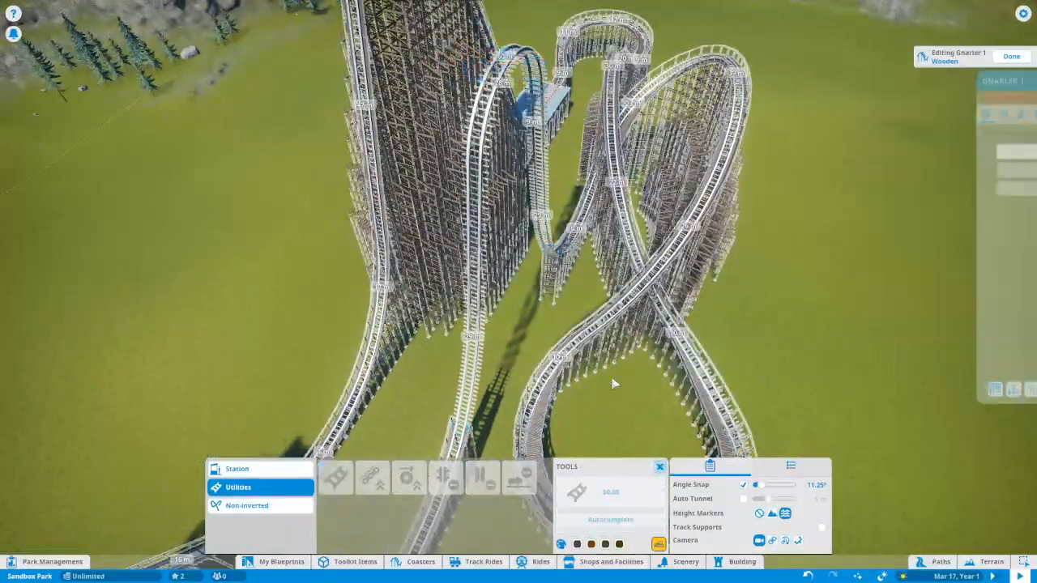
click(1011, 55)
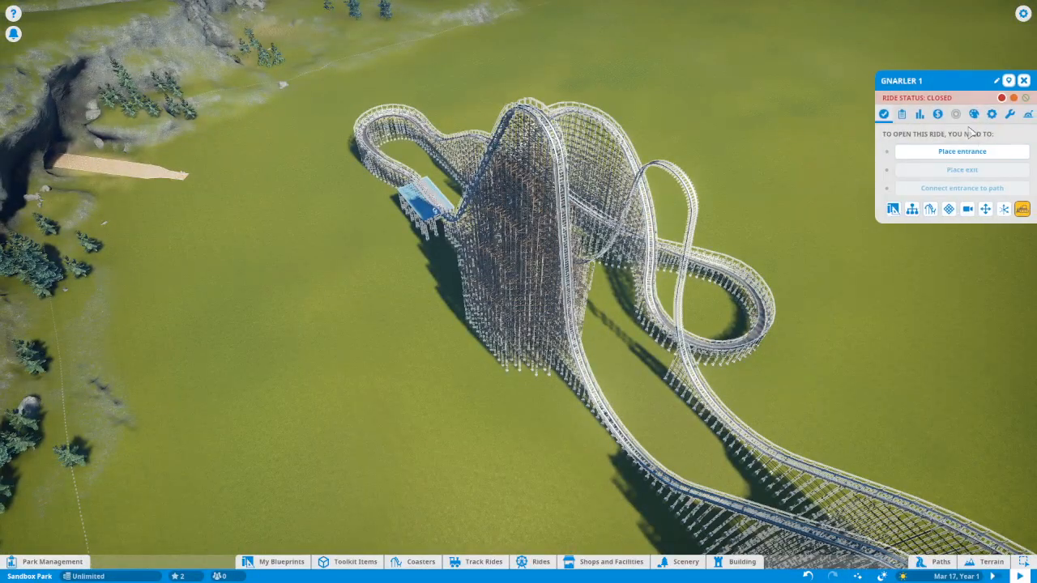
- Recolour Gnarler 1's track to a darker grey shade and close the ride window
click(956, 114)
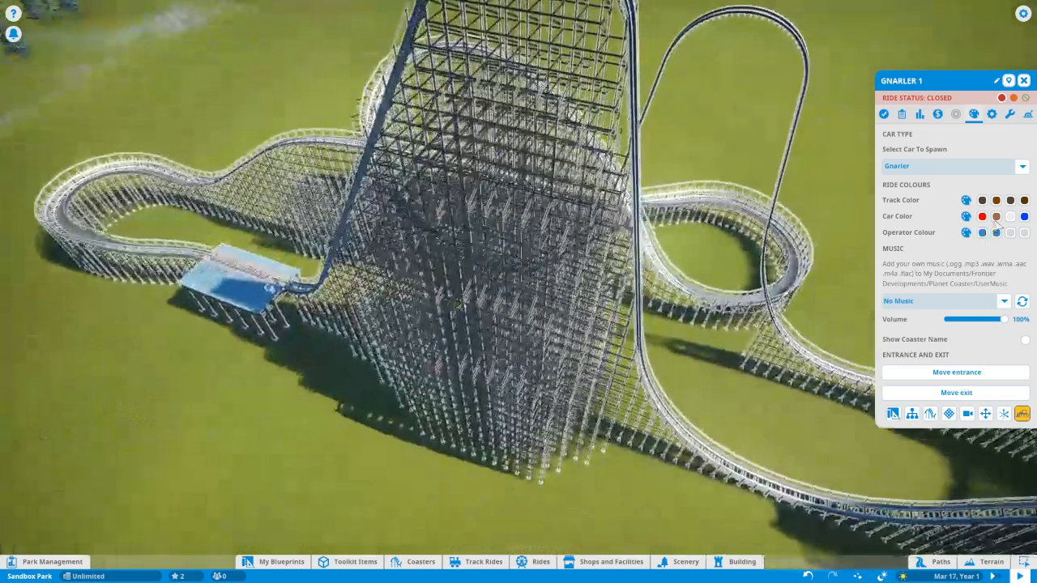
click(995, 201)
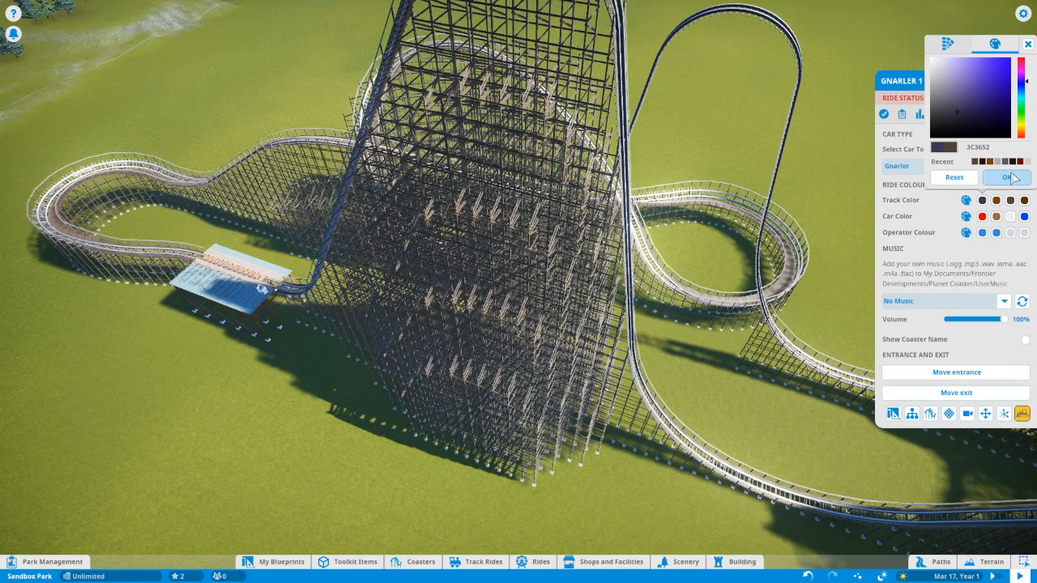
click(1005, 177)
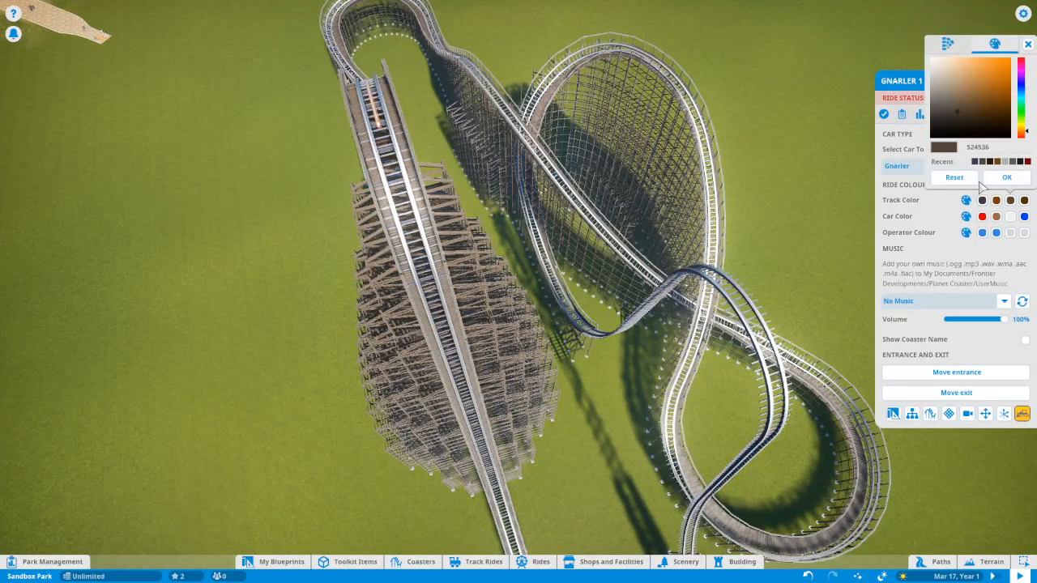
click(1006, 176)
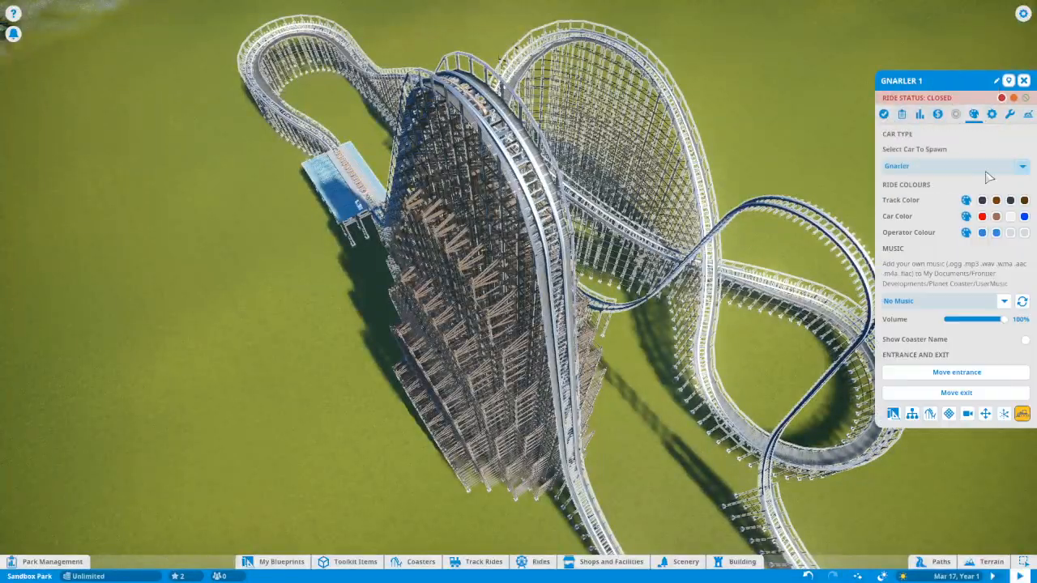
click(982, 201)
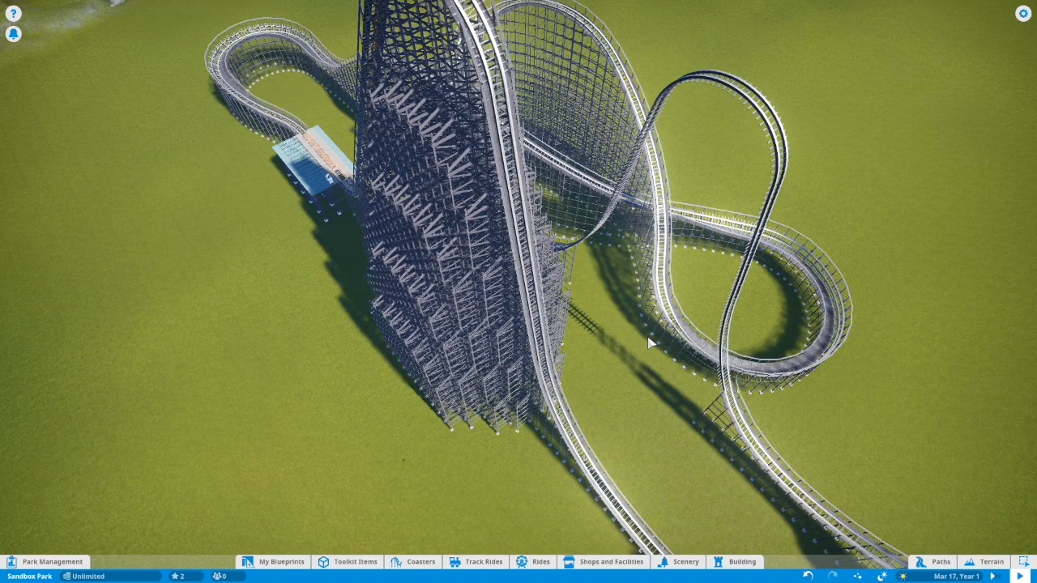
mouse_move(525, 288)
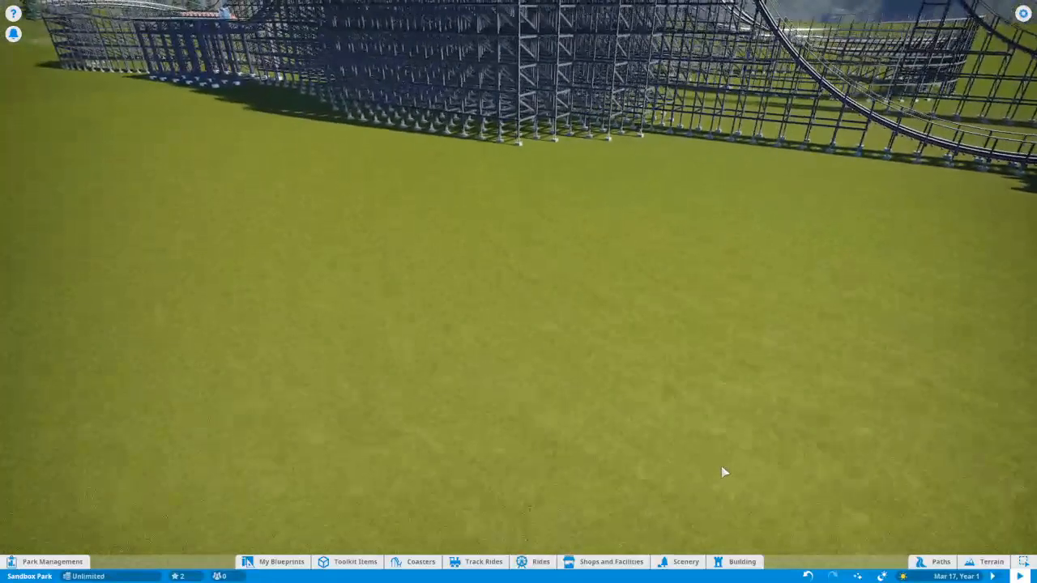
- Place a Mouse Hunt Hoarding Primary Support 3m footer beside a support foot as a new building
click(740, 561)
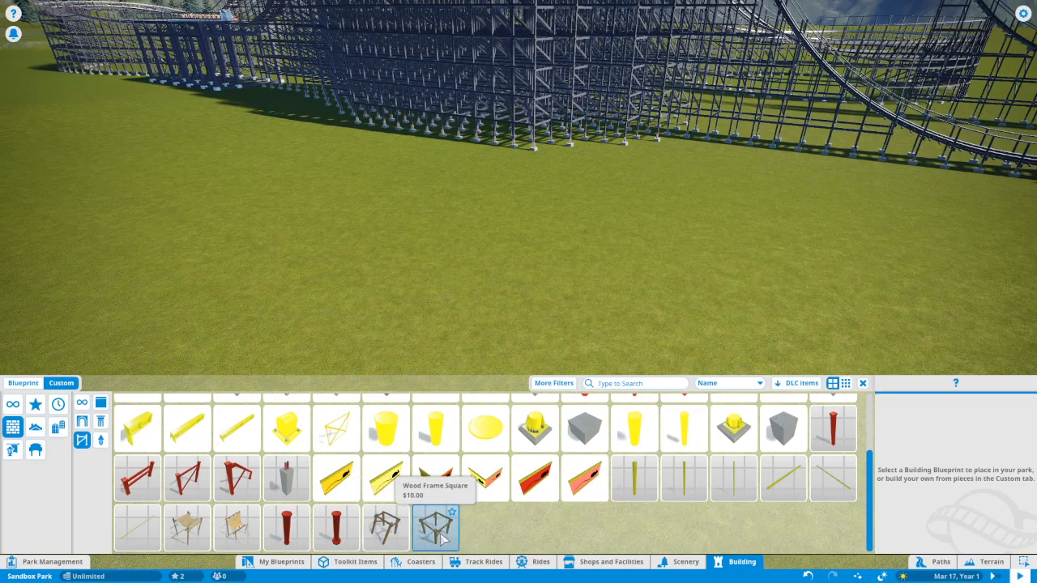
click(436, 528)
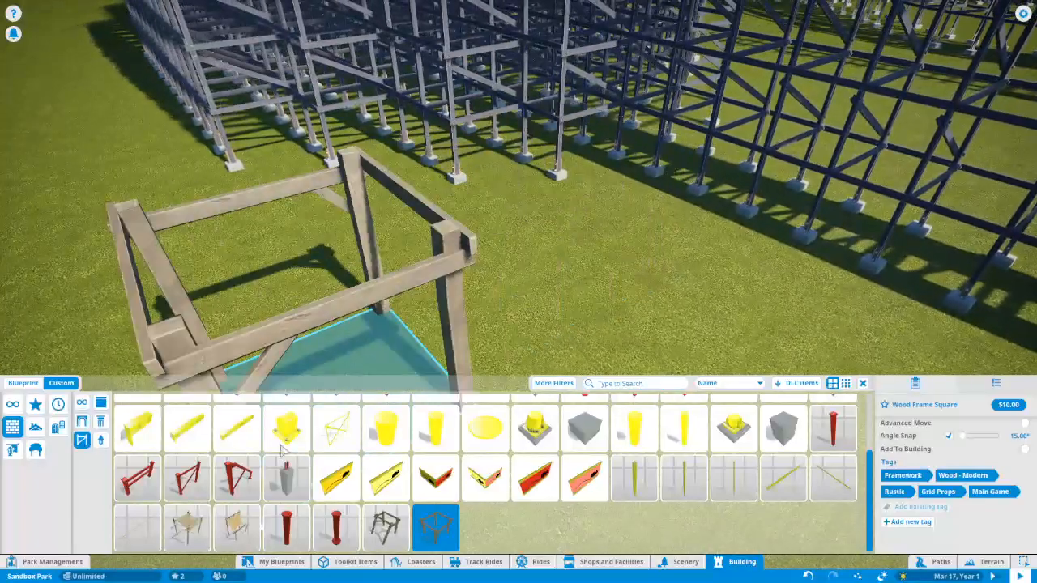
click(188, 528)
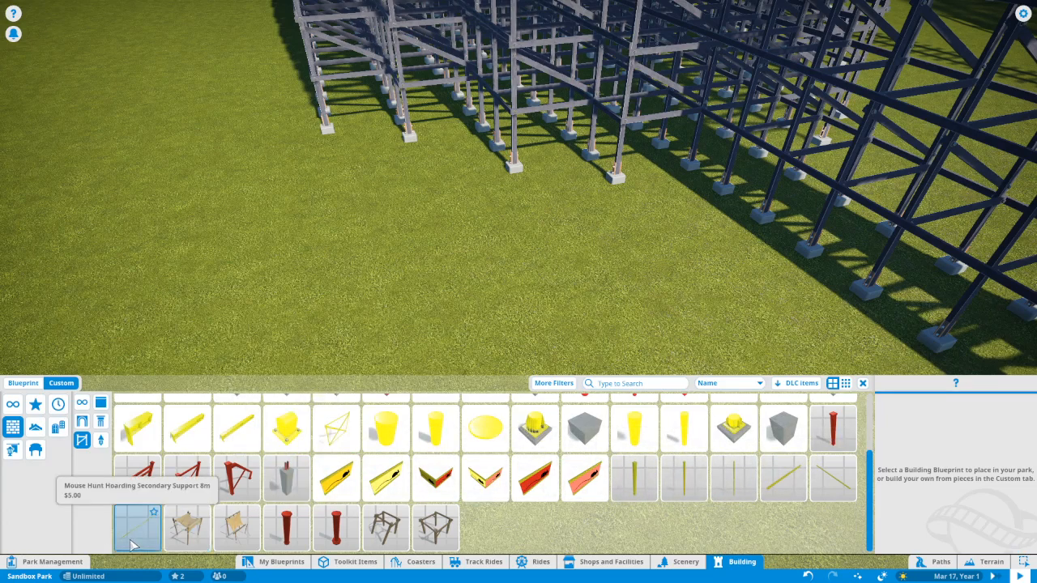
mouse_move(732, 483)
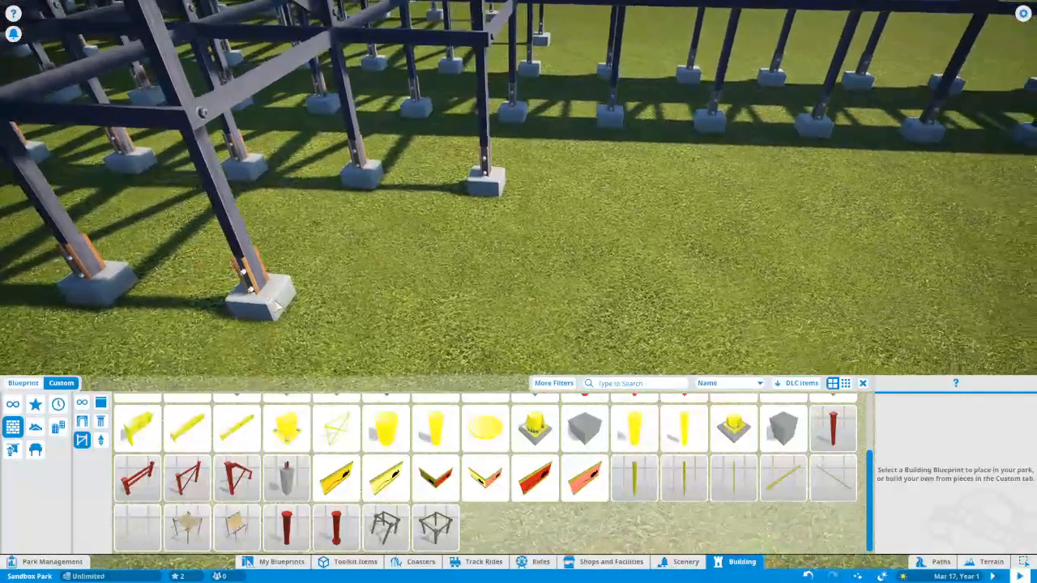
click(285, 478)
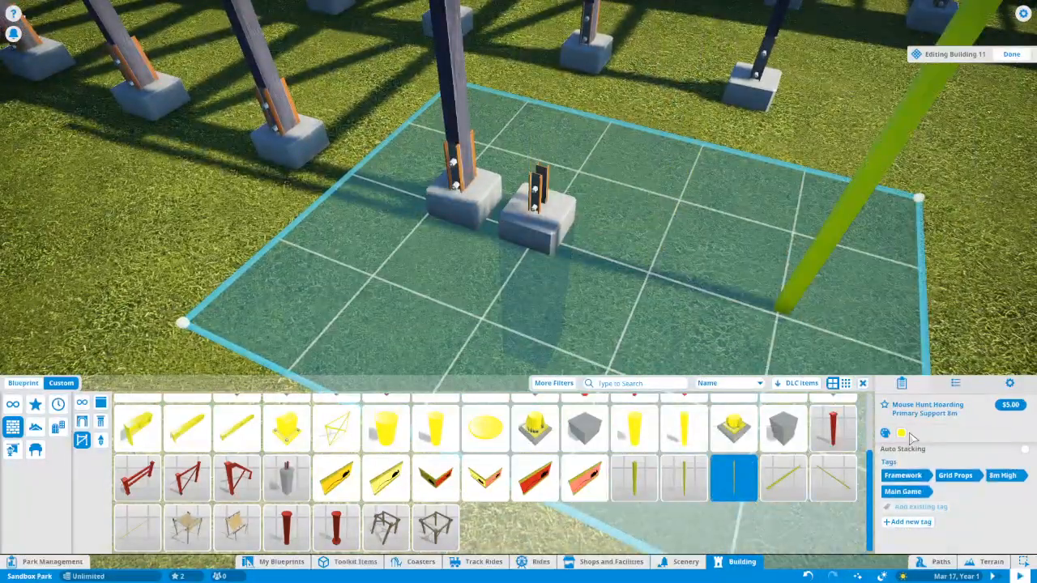
- Recolour the footer piece darker and pick the Mouse Hunt Hoarding Secondary Support 4m post
click(901, 433)
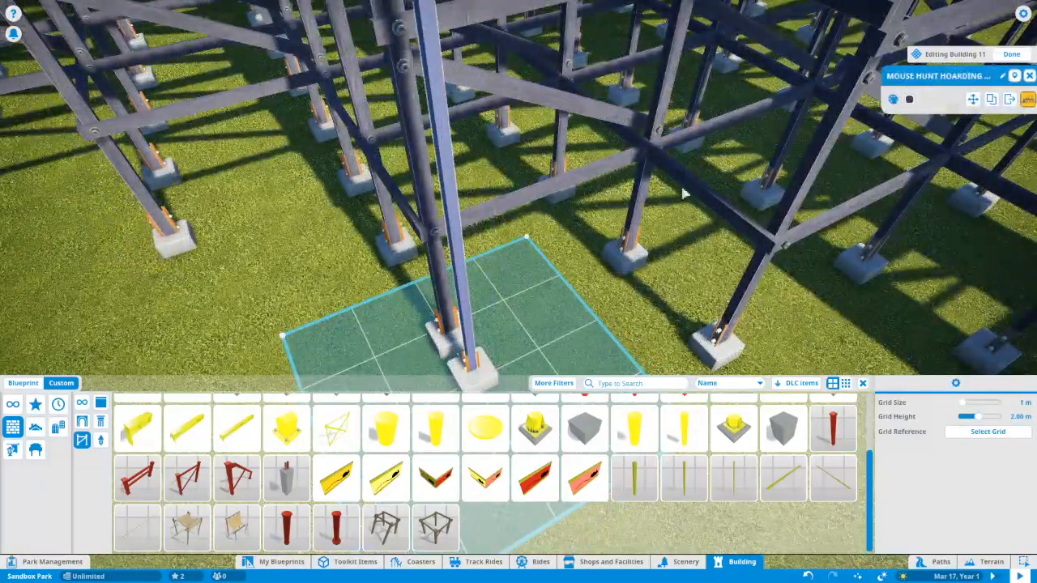
click(904, 99)
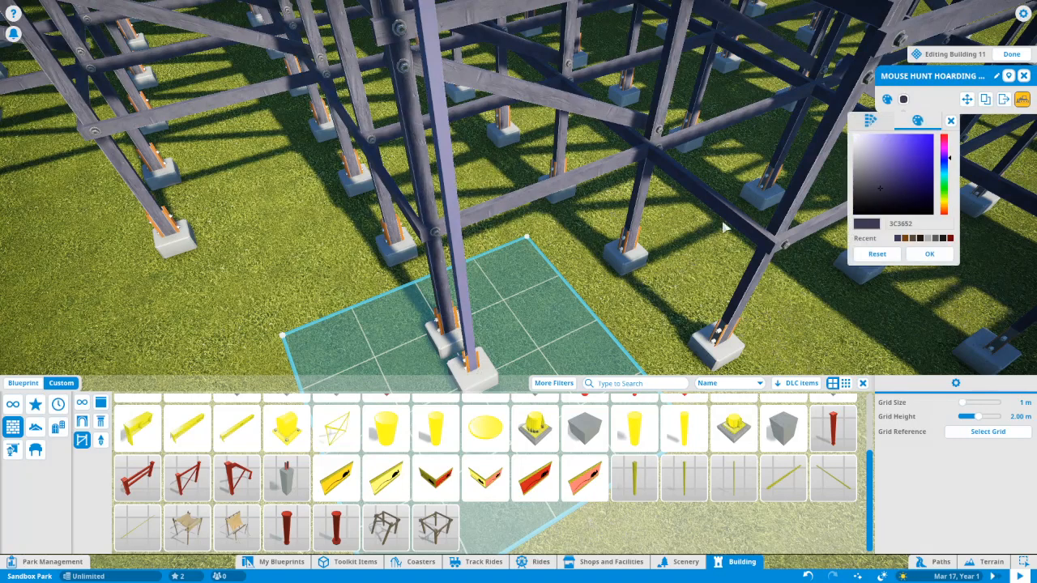
click(910, 204)
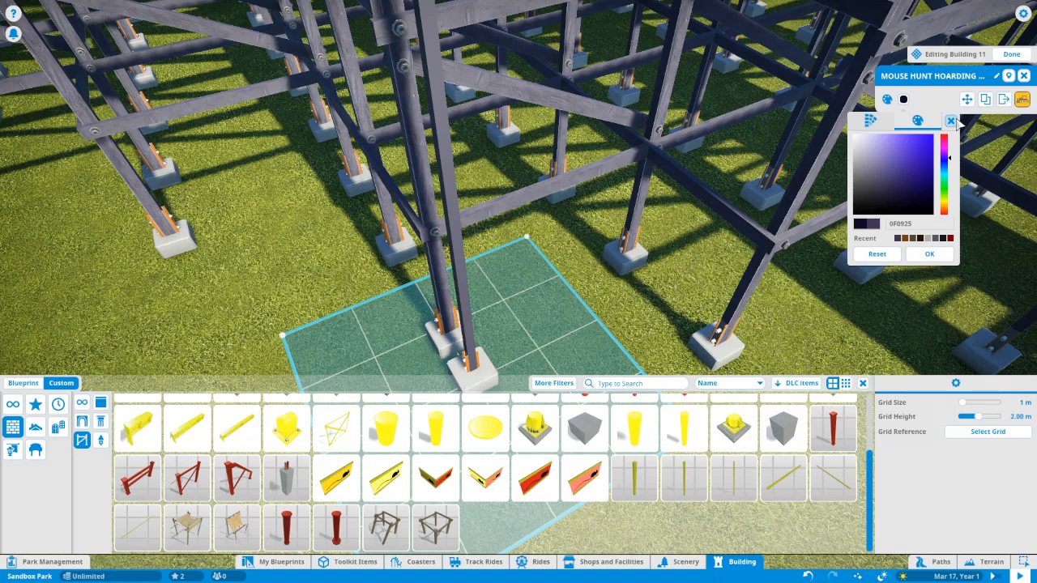
click(951, 120)
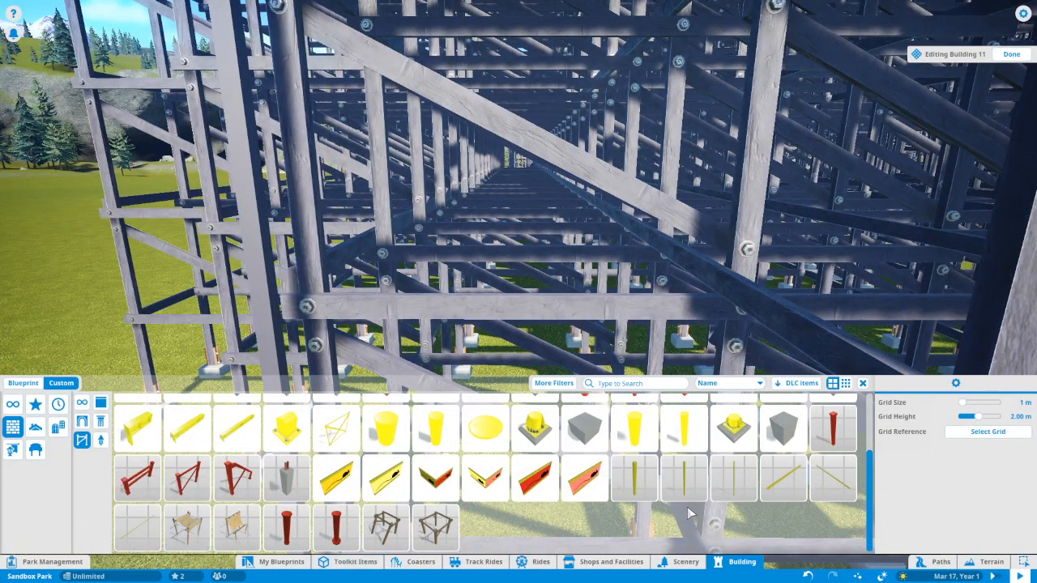
mouse_move(780, 478)
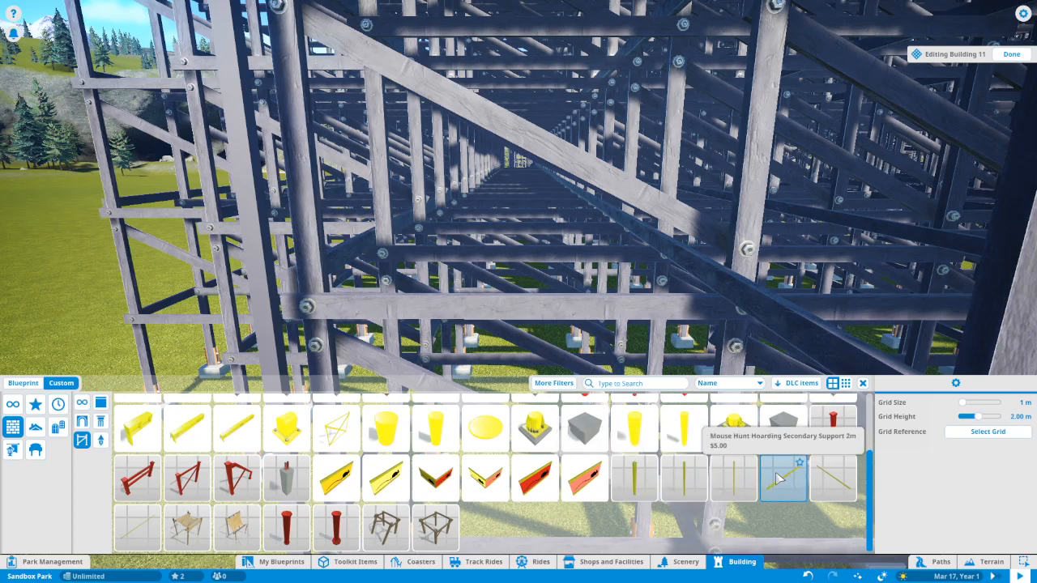
mouse_move(833, 482)
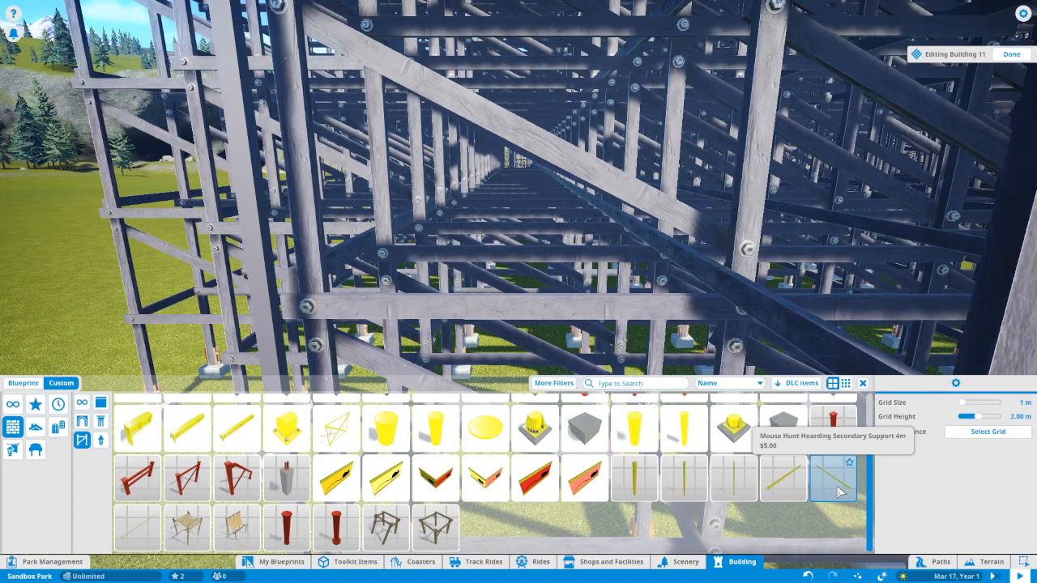
click(862, 382)
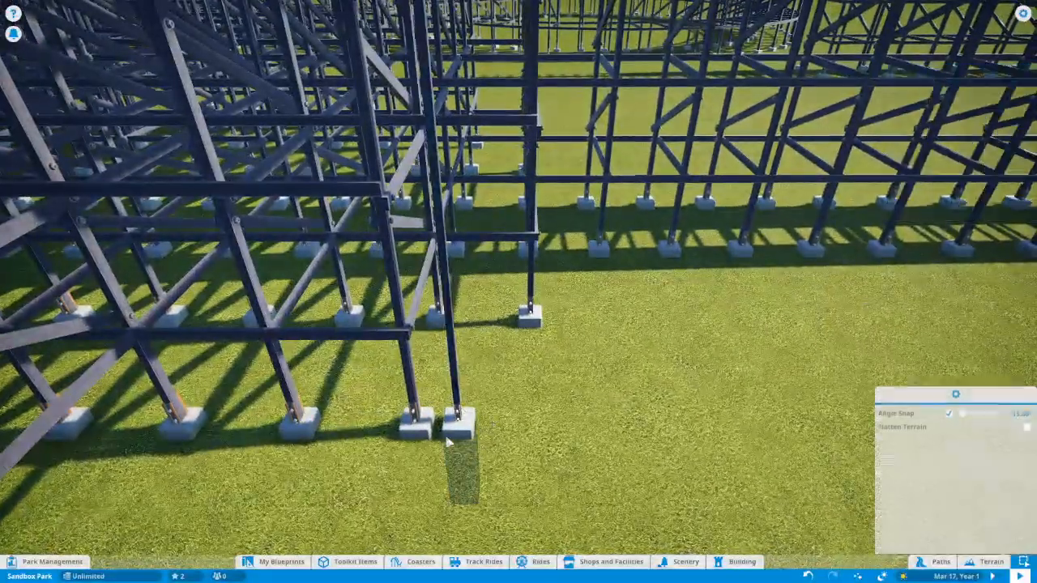
- Set the post at the frame edge with a footer and a 15° angle-snapped ground bracing beam
click(454, 421)
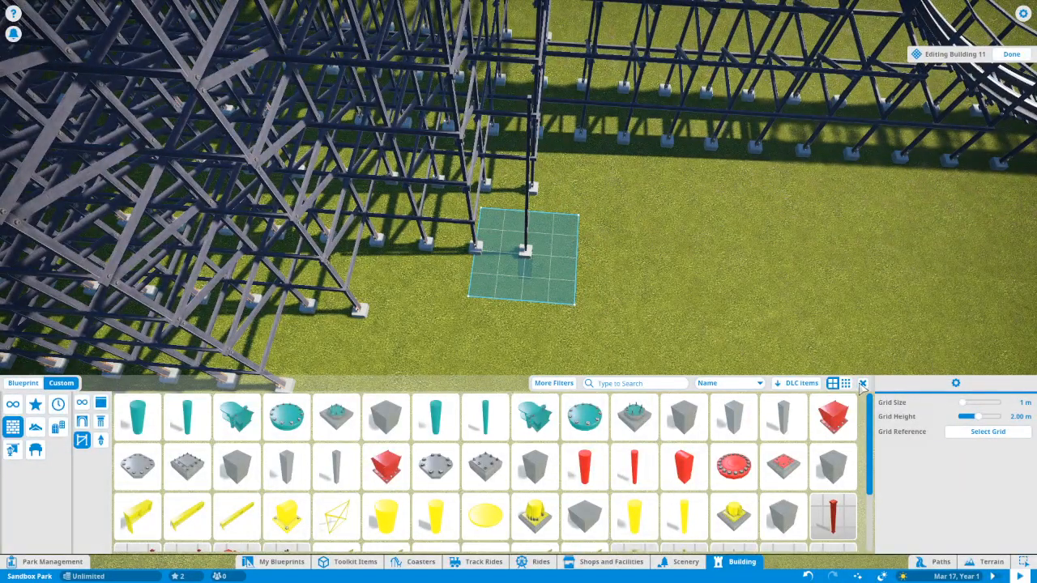
click(1011, 54)
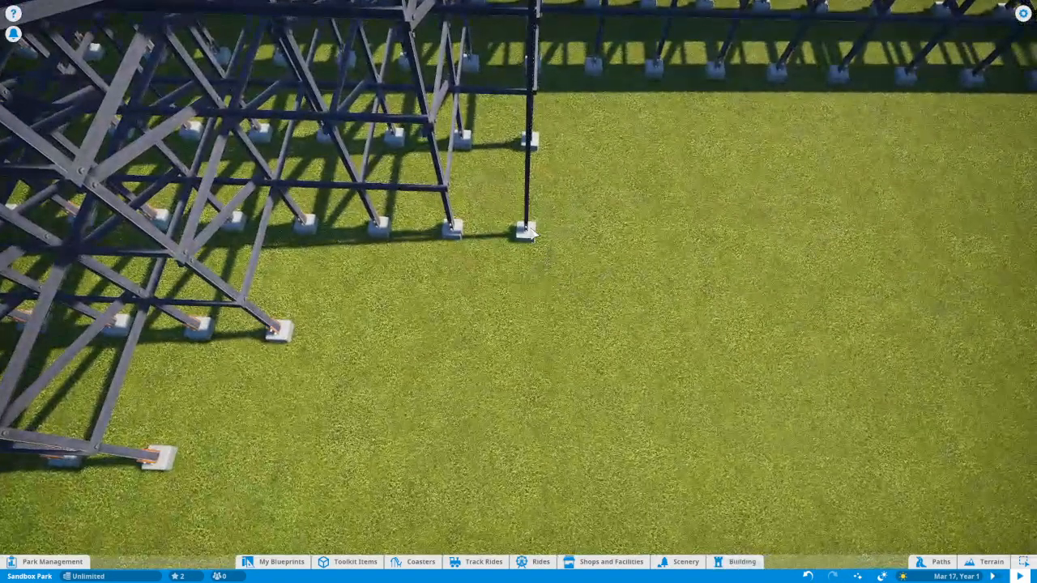
click(521, 230)
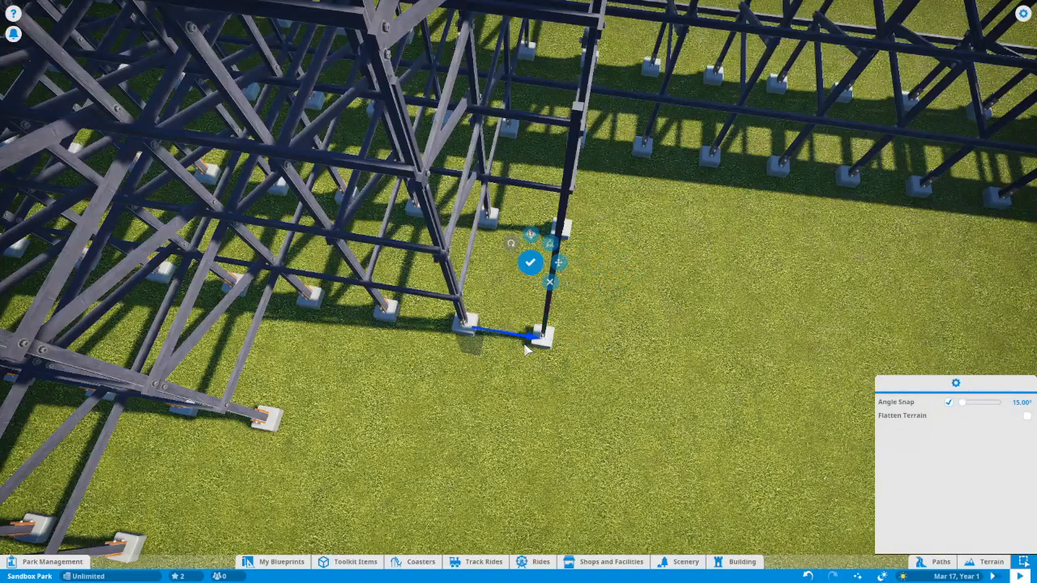
click(531, 263)
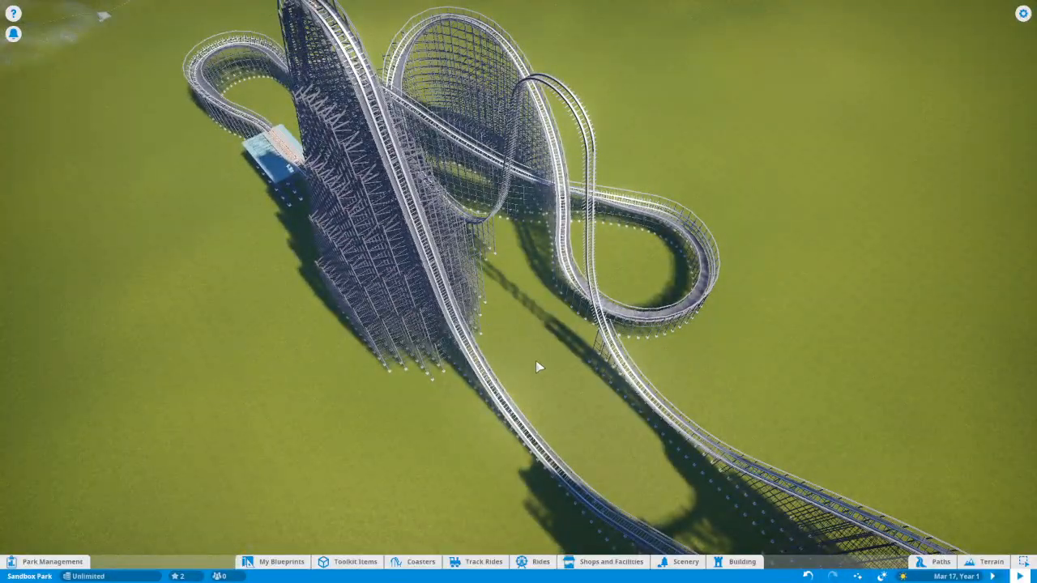
- Bring the camera back toward Gnarler 1's support frames
drag(541, 366, 512, 366)
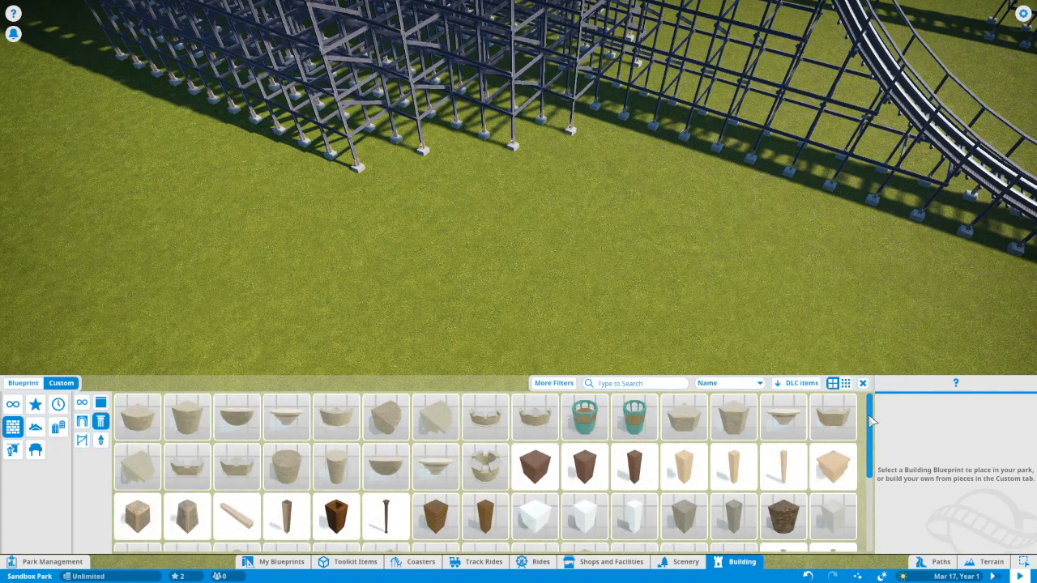
- Browse past the Thick Wooden Beam 8m and select the Wooden Column piece
scroll(down, 3)
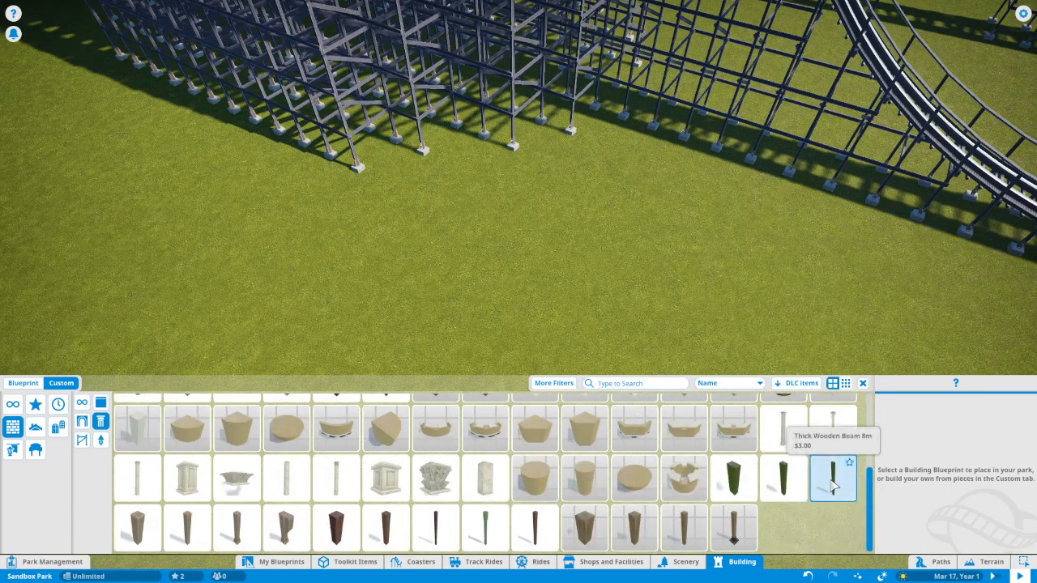
click(833, 478)
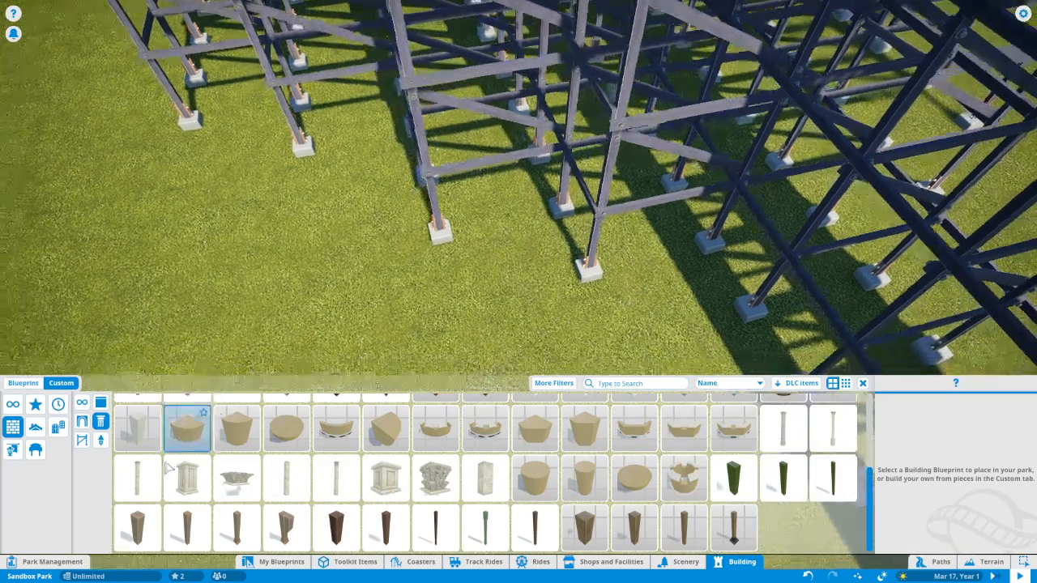
click(187, 528)
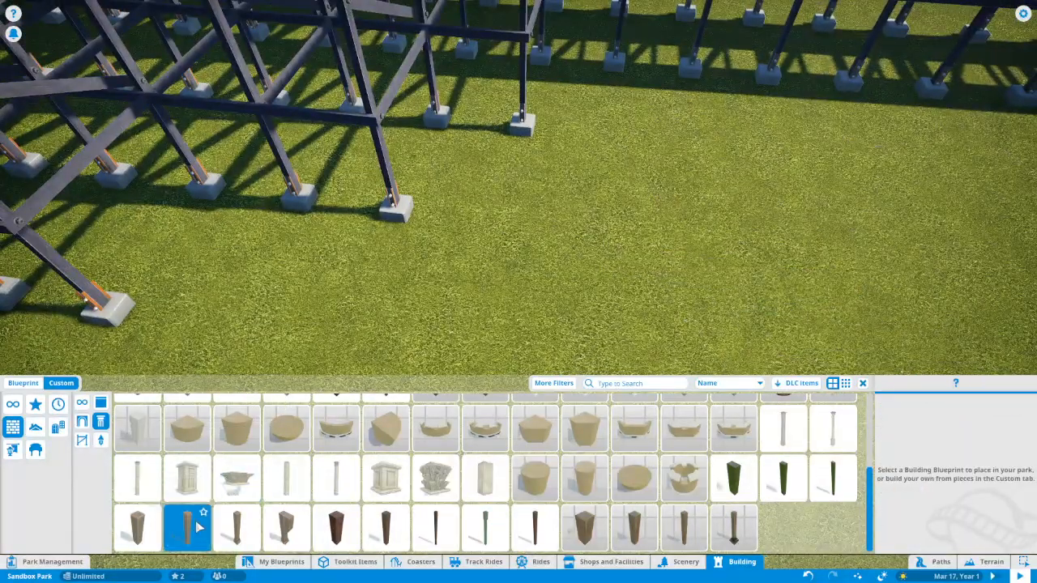
- Place a Wooden Column 4m near the supports and recolour it dark grey
click(186, 528)
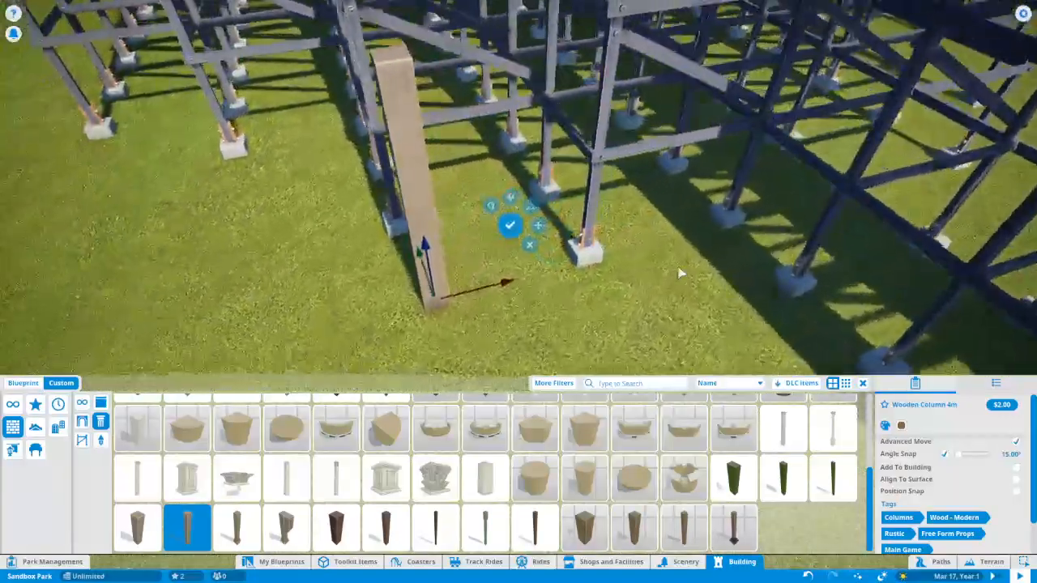
click(885, 425)
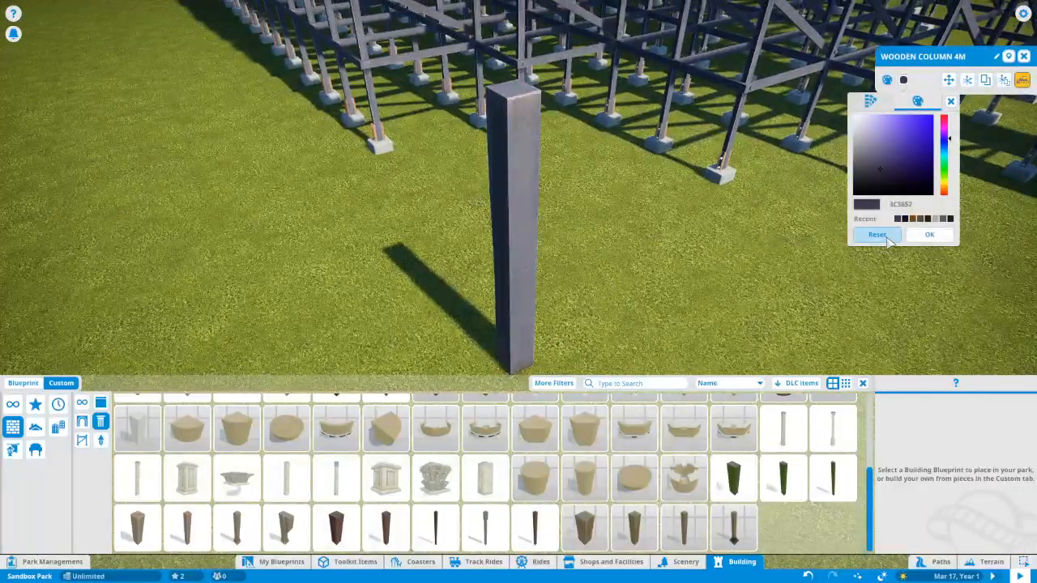
click(951, 101)
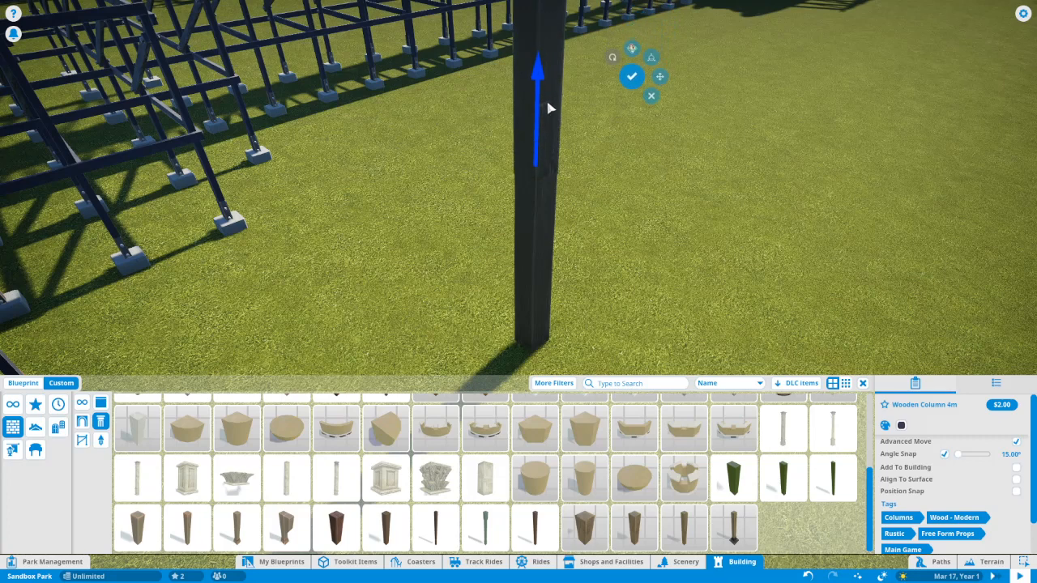
- Tilt the wooden column two 15° steps with Advanced Move, then return to the custom catalogue
click(659, 76)
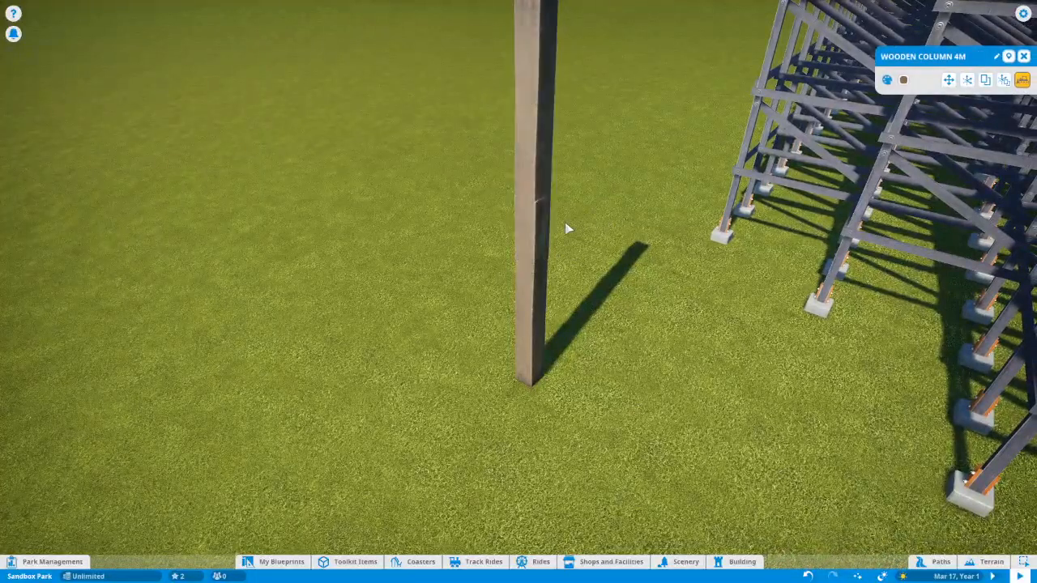
click(949, 79)
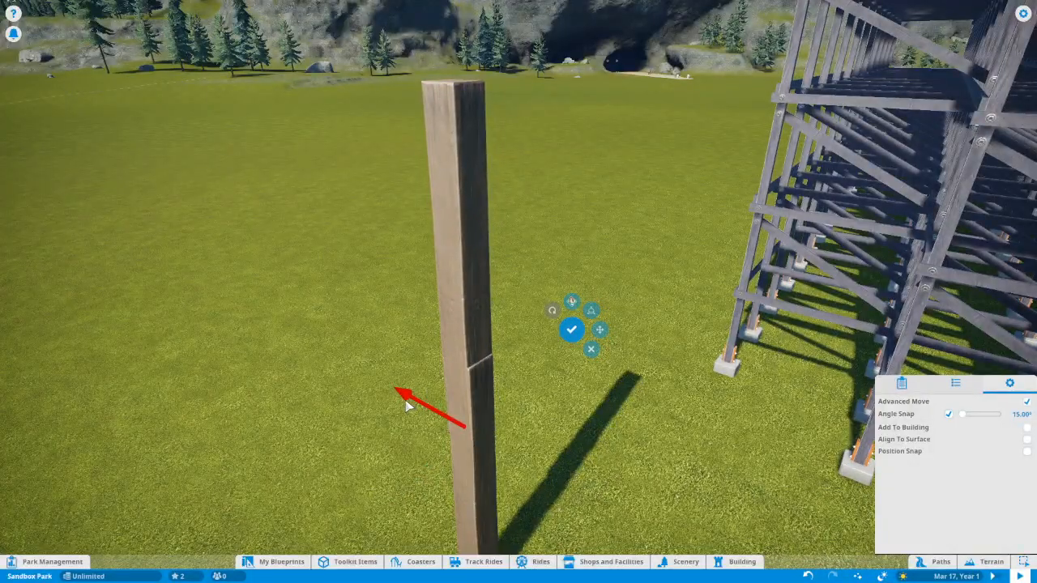
click(601, 331)
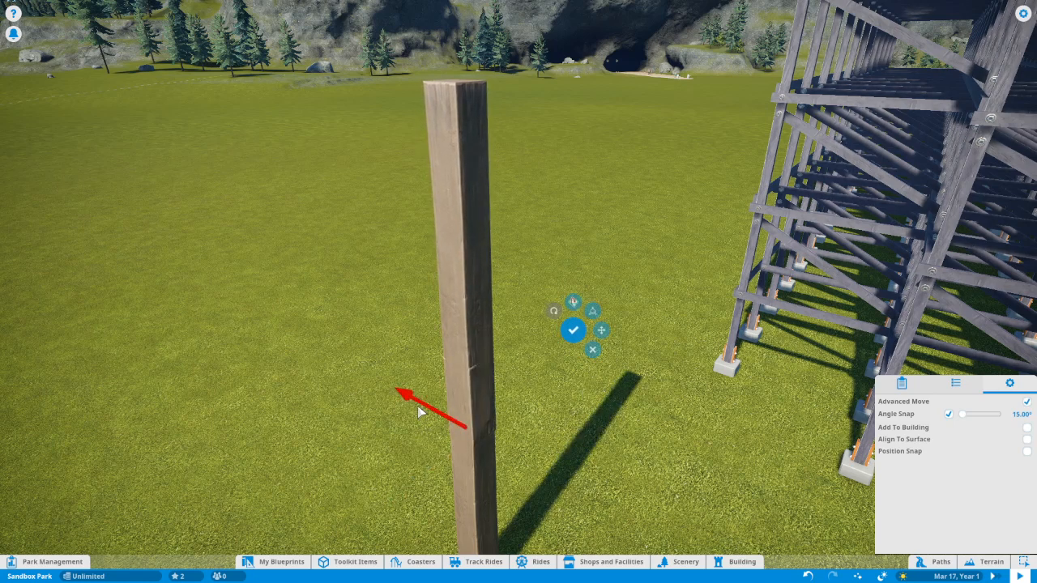
click(574, 331)
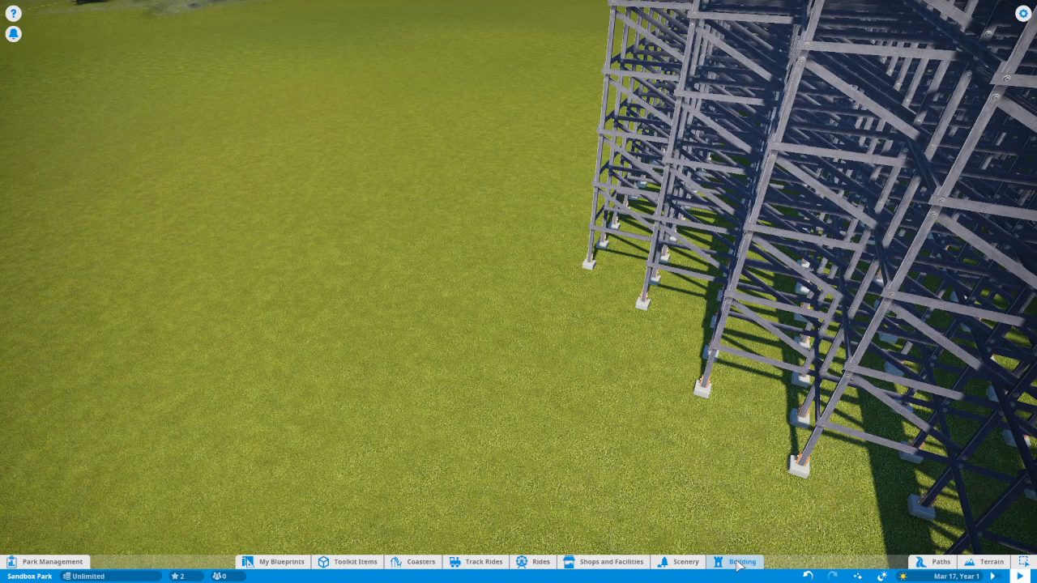
click(736, 561)
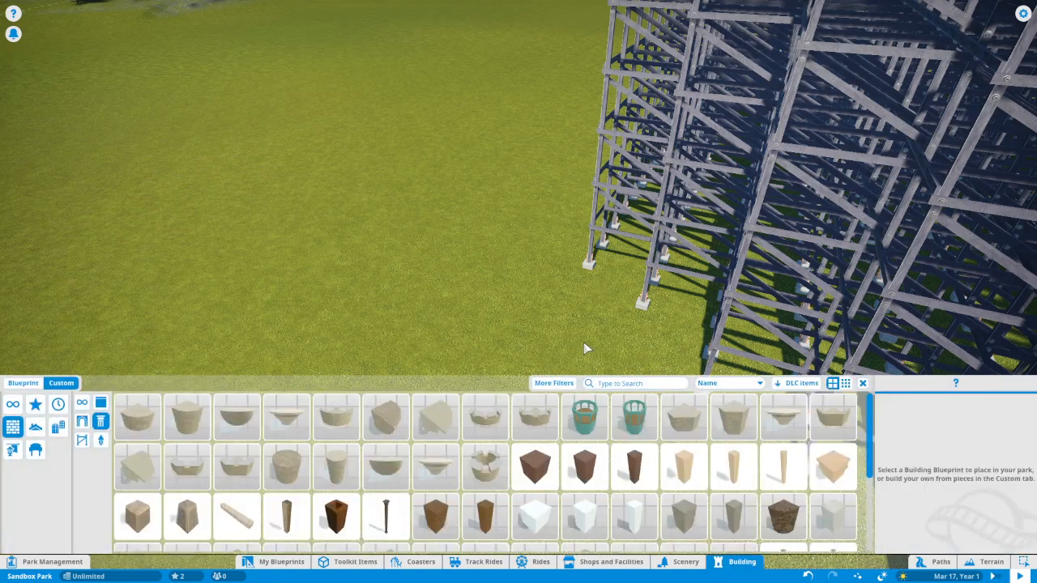
- Pick the tall wooden pillar and stand it on the grid beside the steel supports
scroll(down, 3)
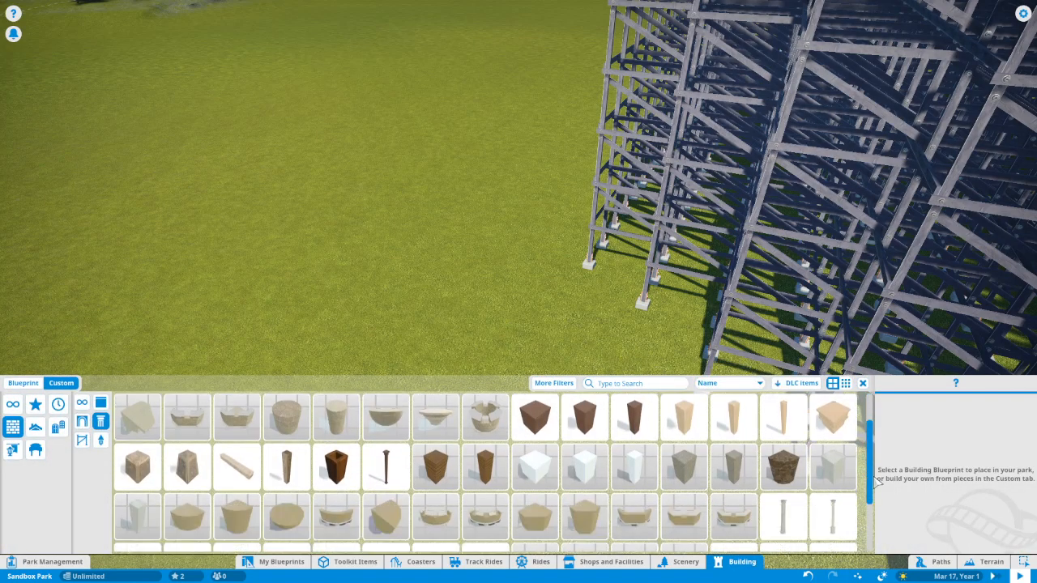
scroll(down, 3)
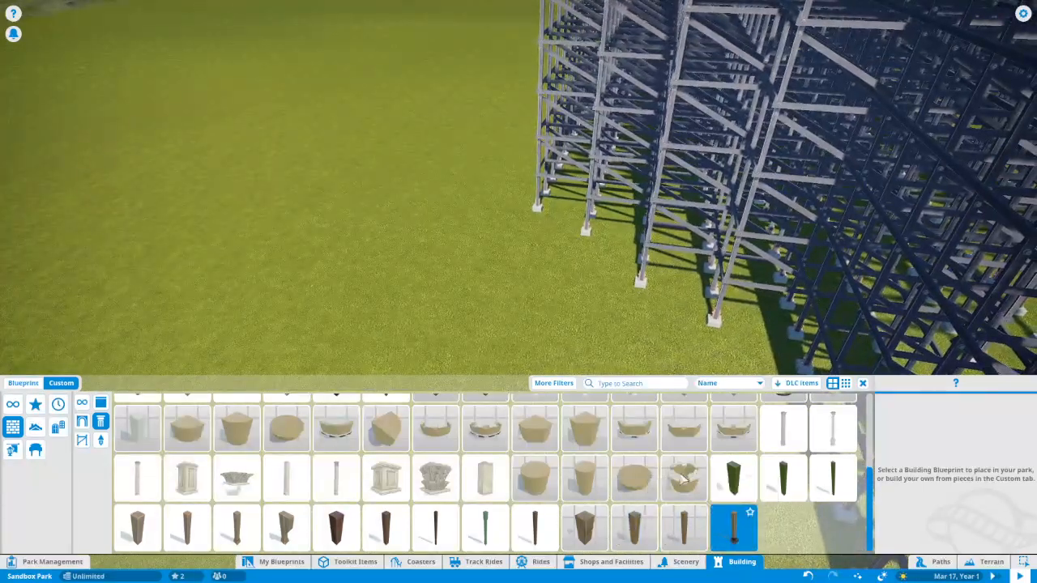
click(732, 528)
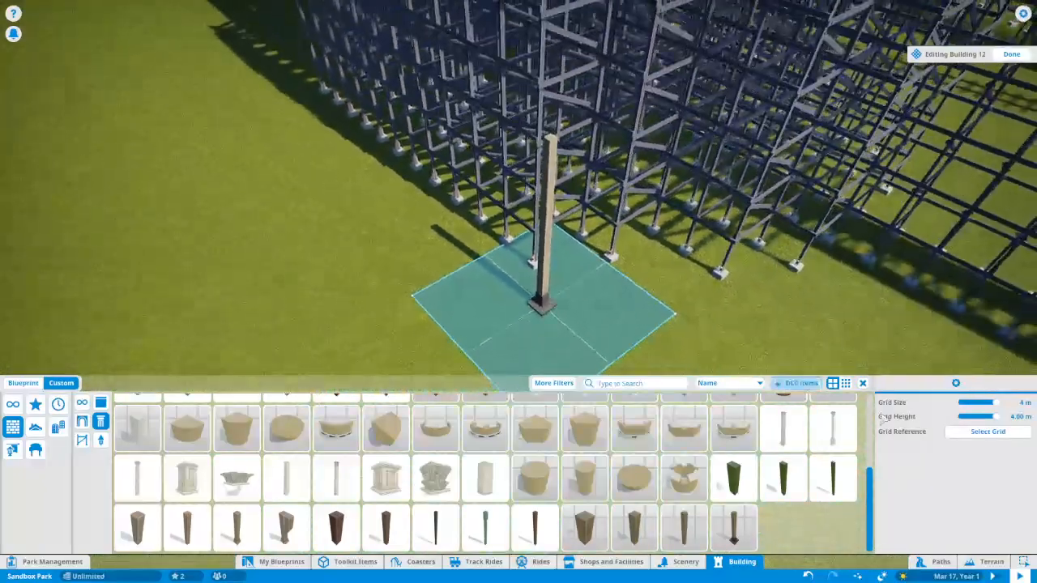
- Finish Building 12, the lone wooden post, and close its info panel
click(1011, 53)
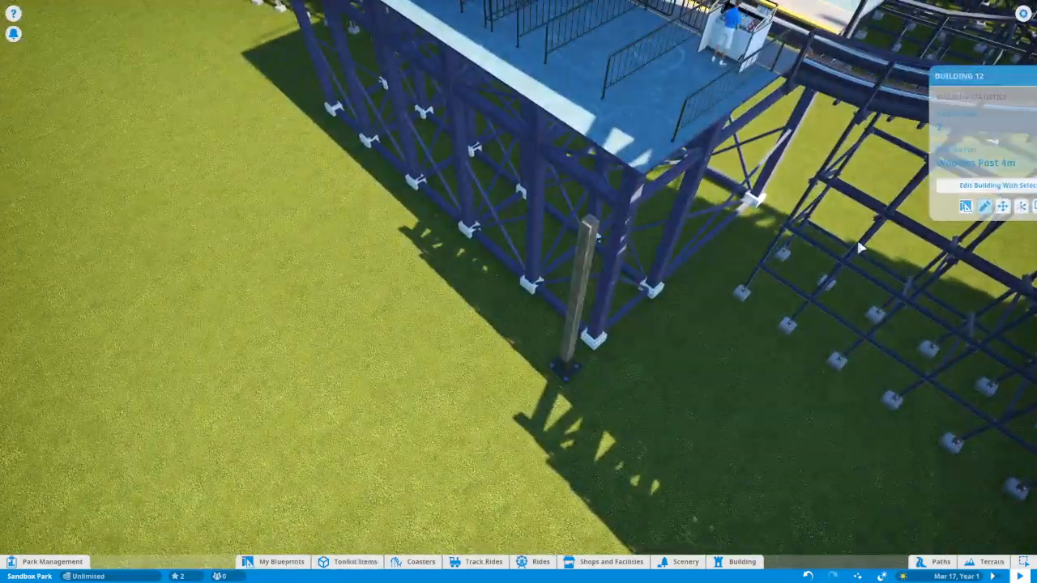
click(998, 185)
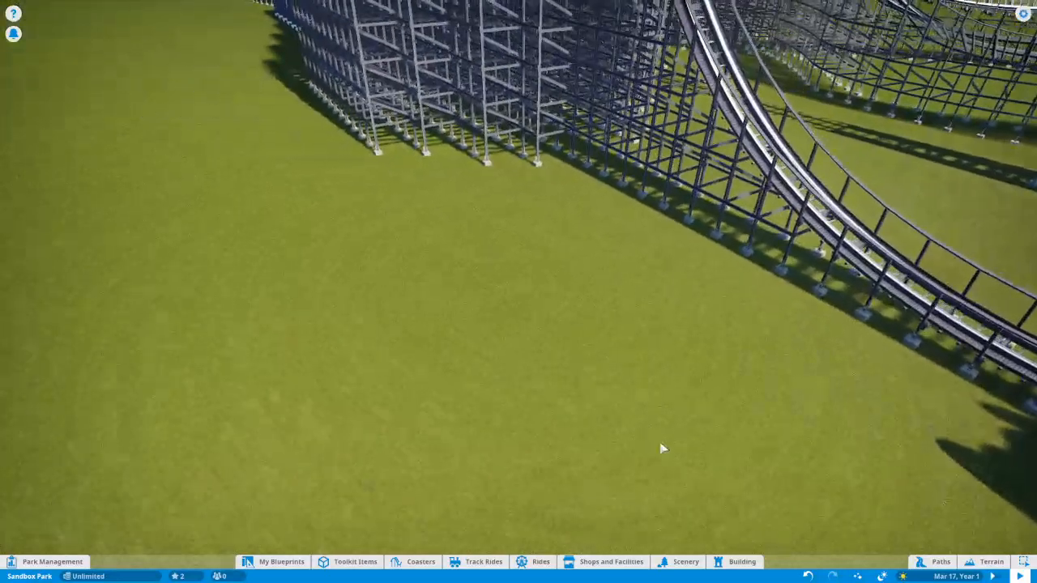
- Pick Wooden Pillar 4m - Plain from the Building catalogue and start placing it beside the supports
click(739, 560)
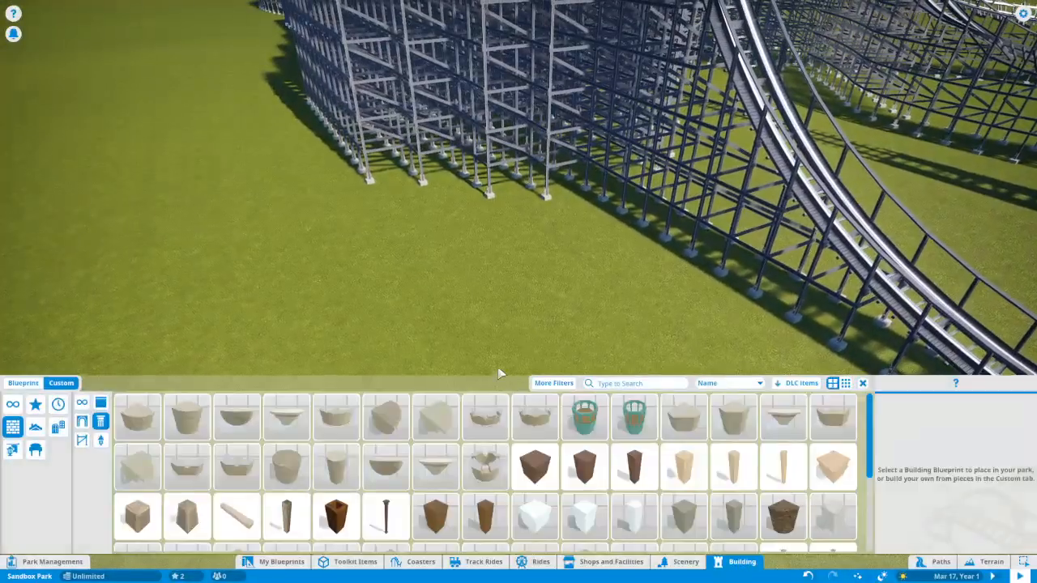
scroll(down, 3)
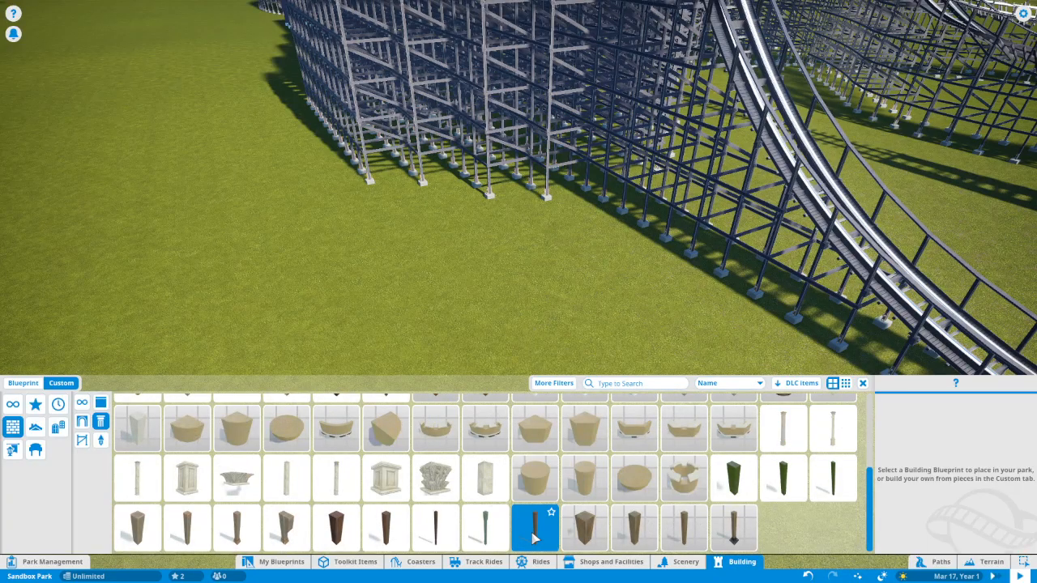
click(535, 528)
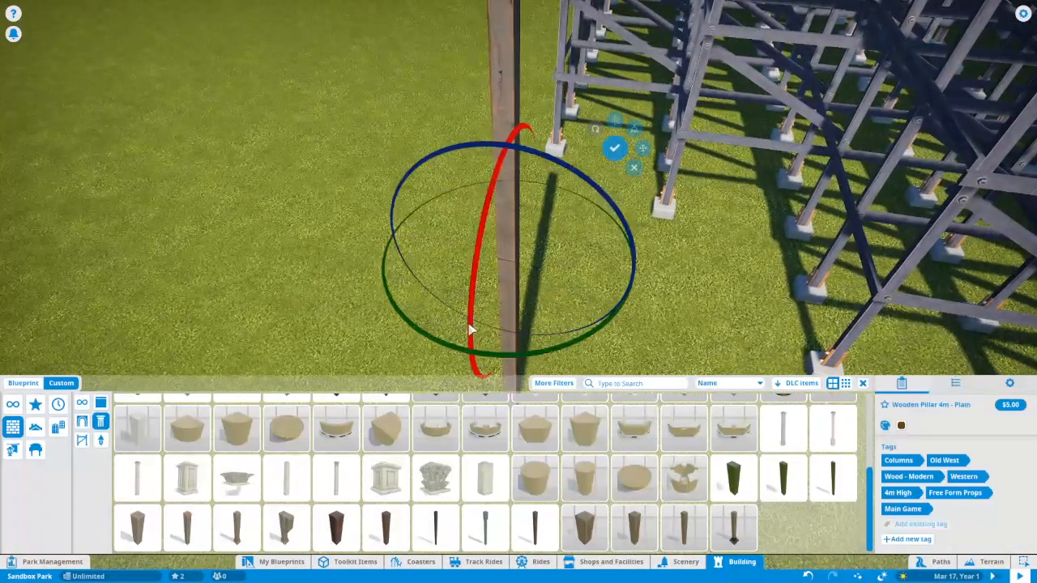
- Tilt the 4m wooden pillar with the rotation gizmo so it leans toward the supports
click(435, 526)
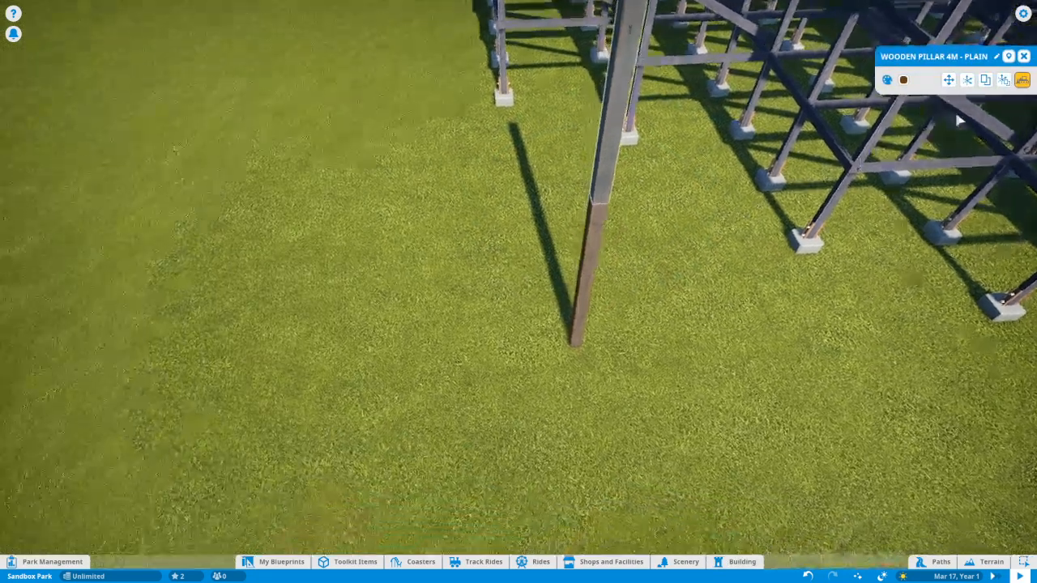
- Place a Wooden Pillar 2m - Plain next to the tilted pillar and select both
click(742, 560)
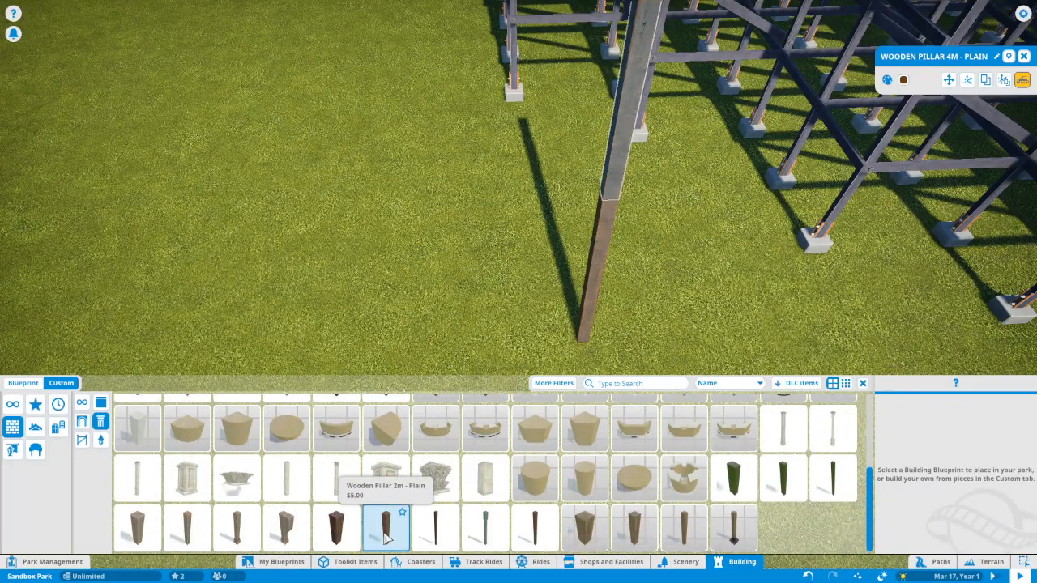
click(386, 528)
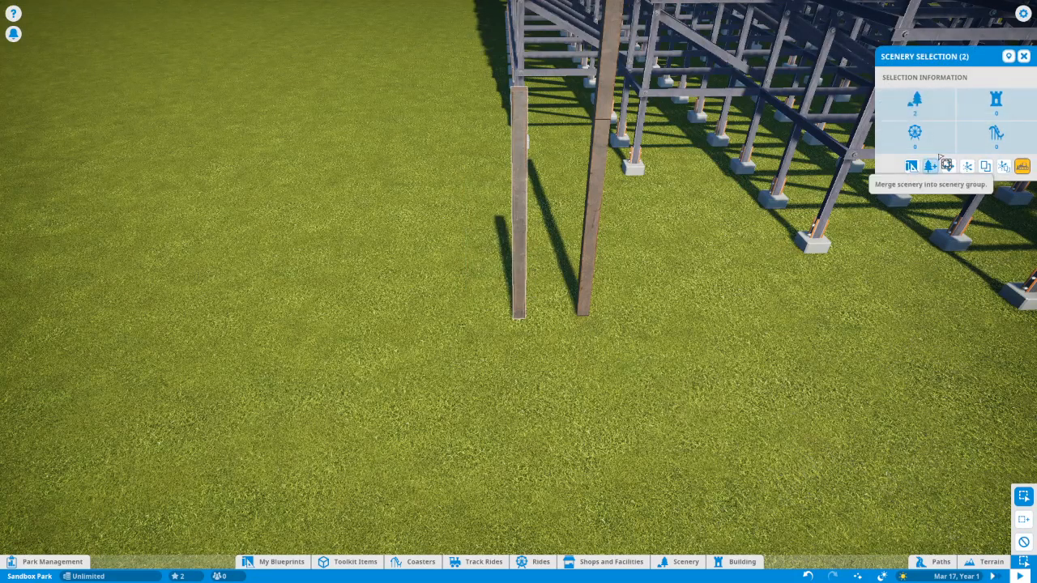
- Merge the two pillars into Scenery Group 9 forming one wooden column
click(946, 165)
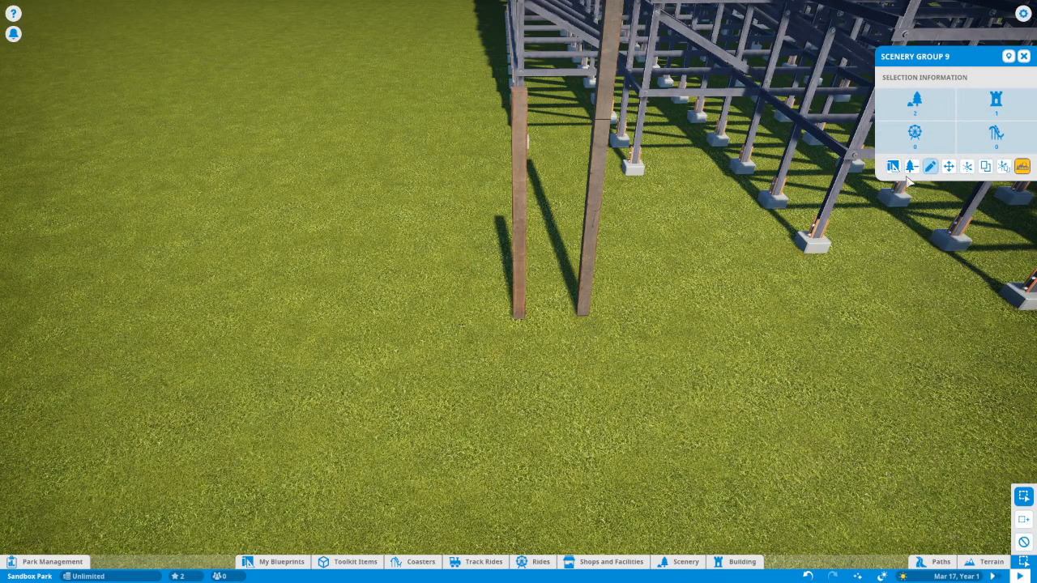
click(930, 166)
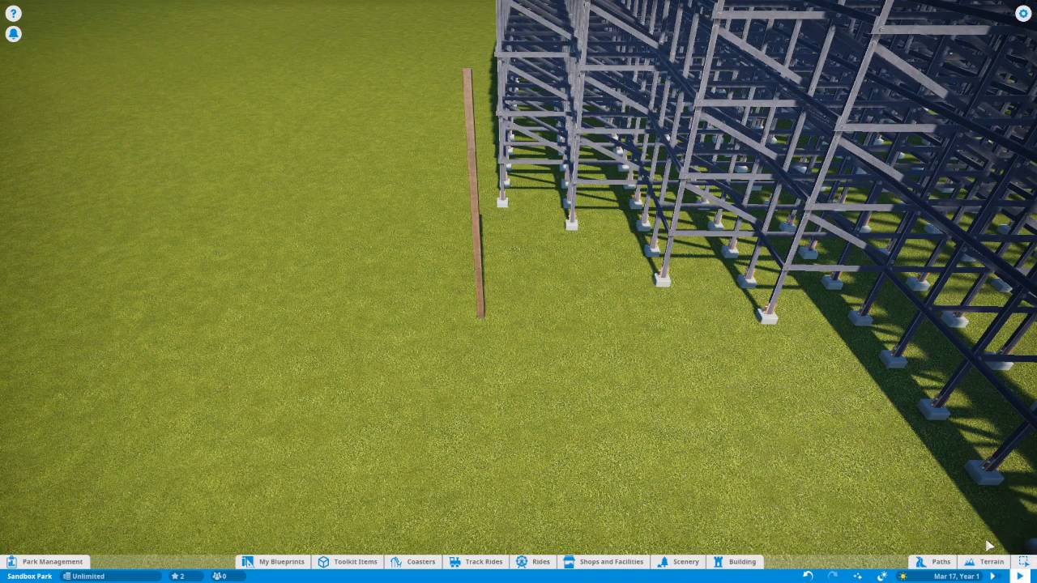
- Select Scenery Group 9 and open it for editing with the selected part
click(473, 194)
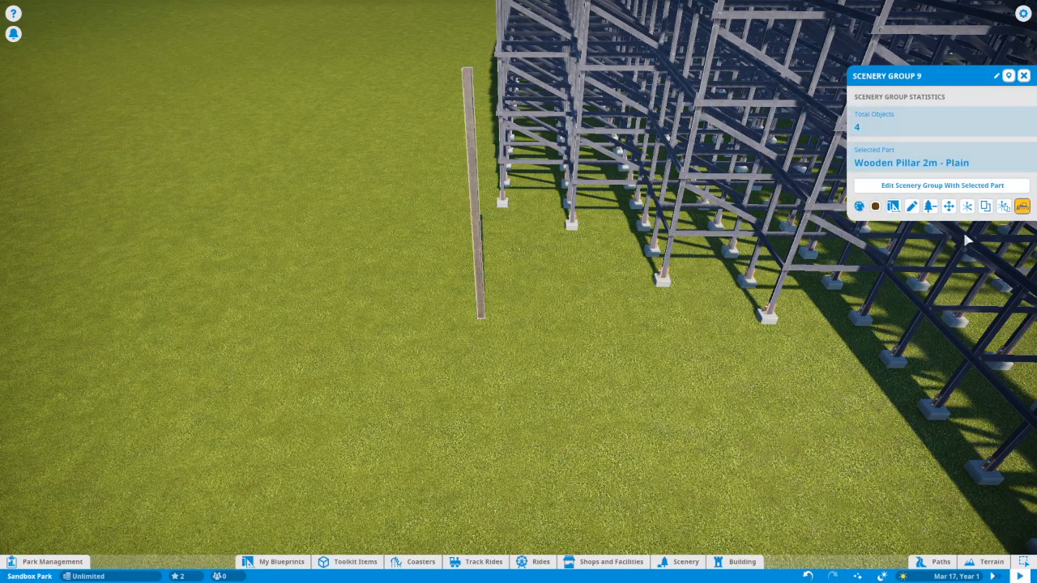
click(943, 185)
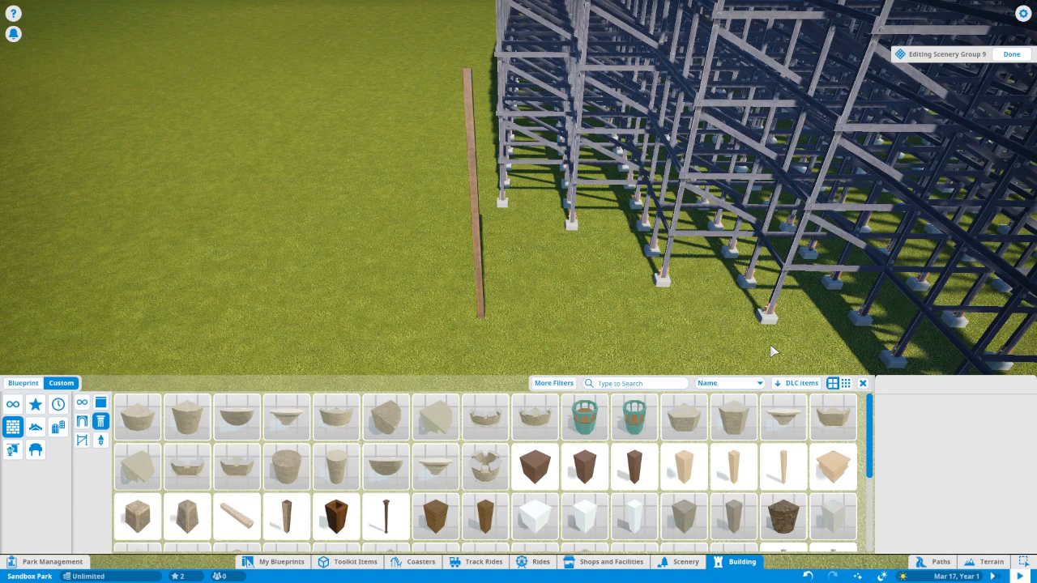
mouse_move(564, 259)
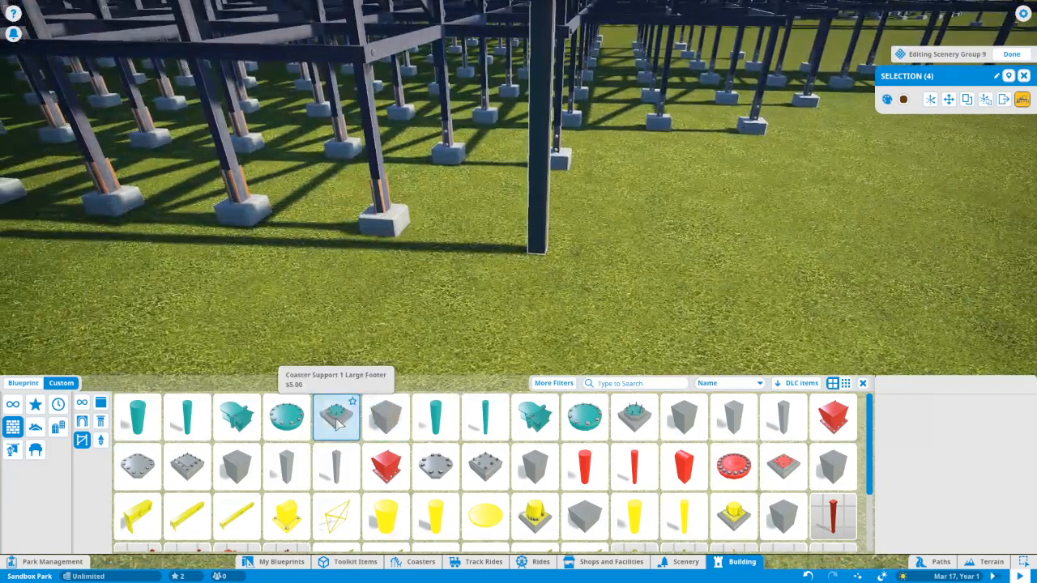
- Try several concrete coaster support footer pieces without keeping any, returning to the wooden pieces
click(336, 417)
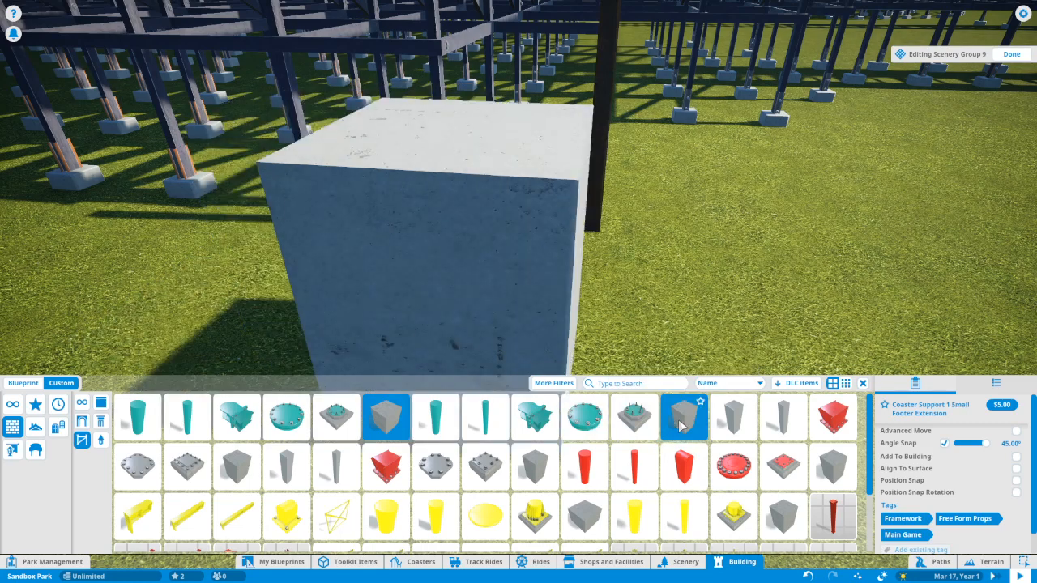
click(236, 466)
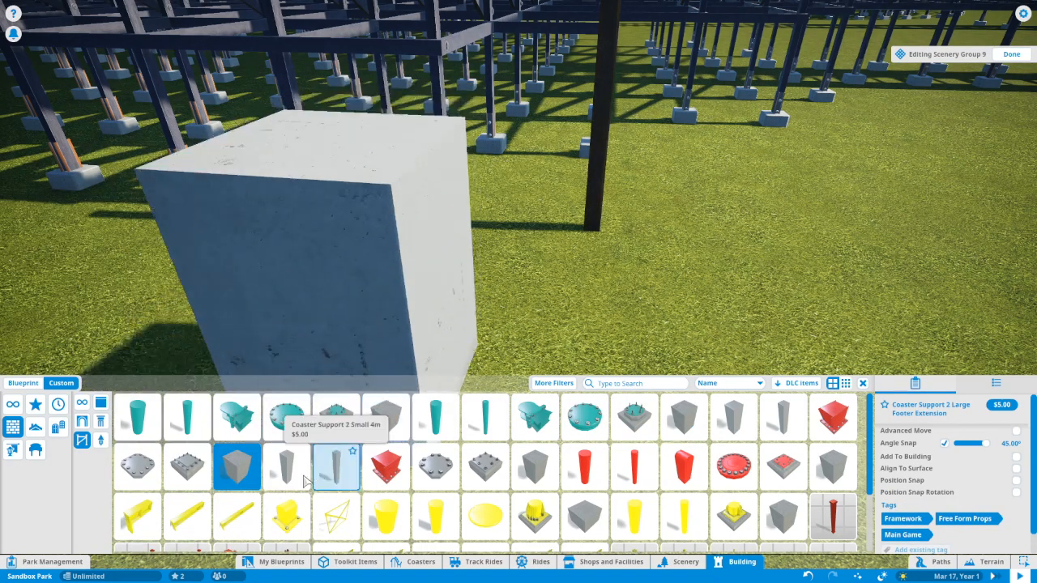
click(287, 466)
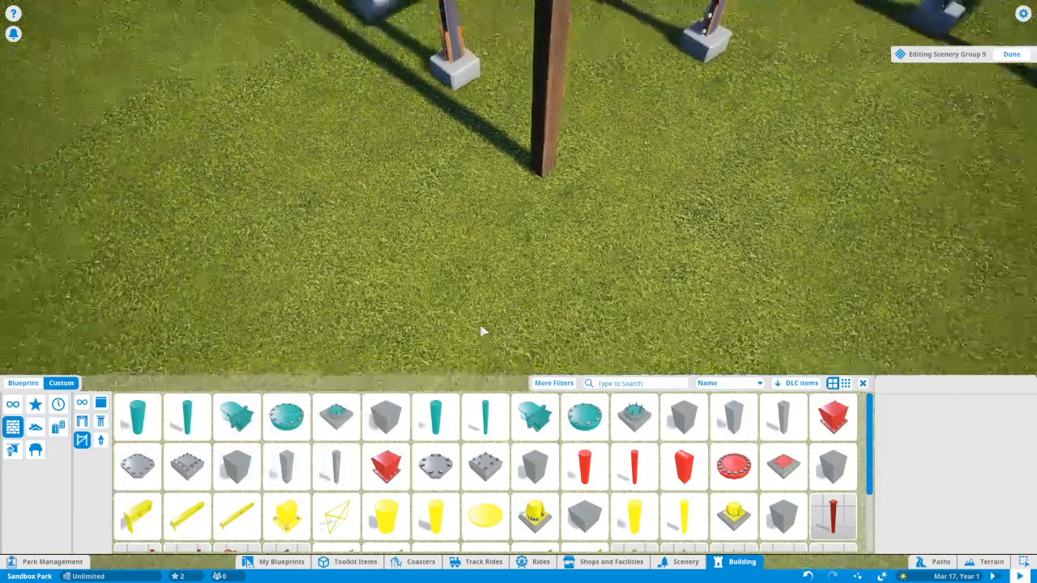
scroll(down, 3)
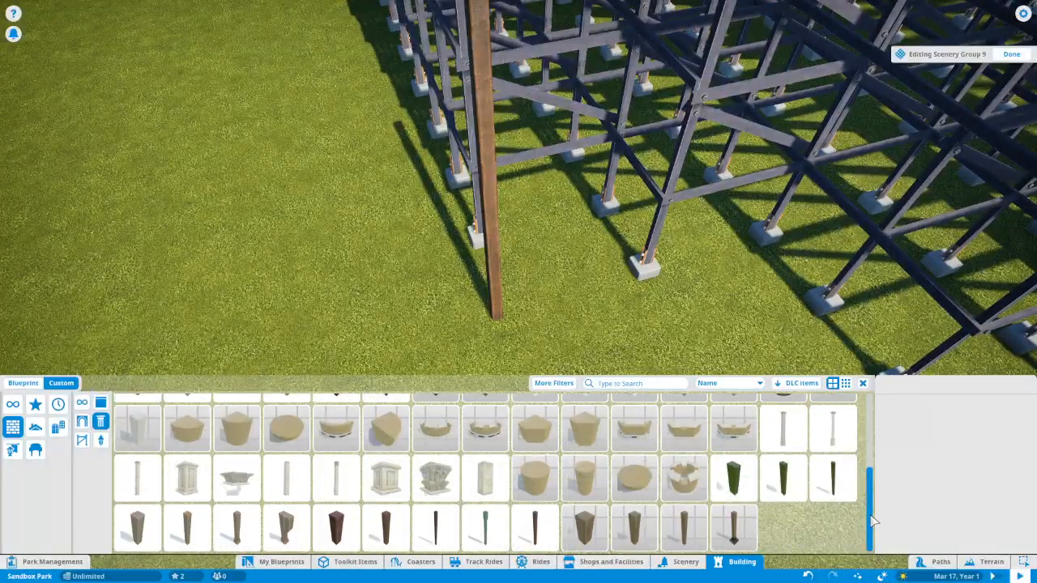
click(386, 528)
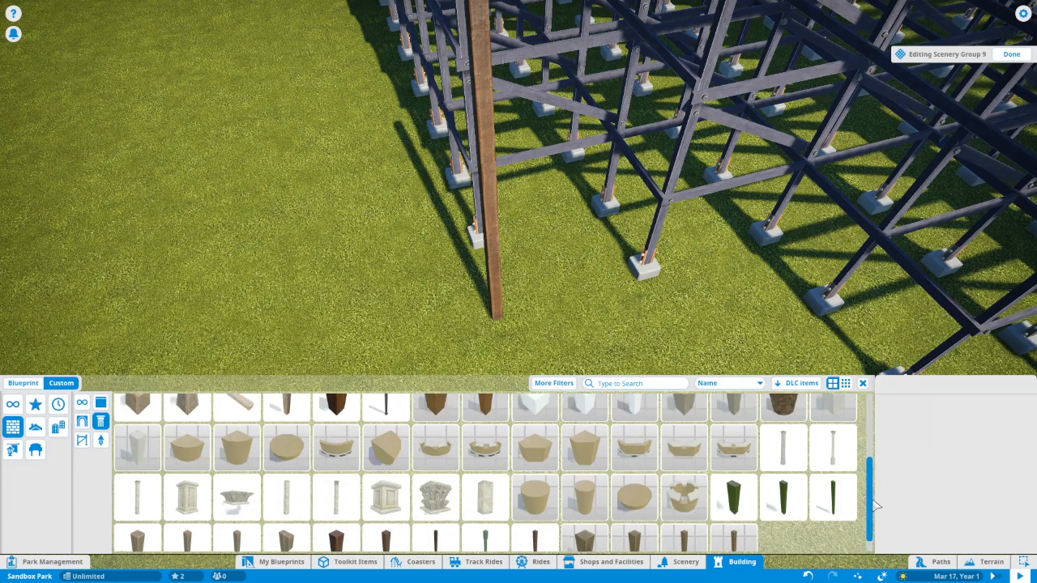
- Place a Concrete Column 2m at the wooden post's base as its footer
scroll(down, 3)
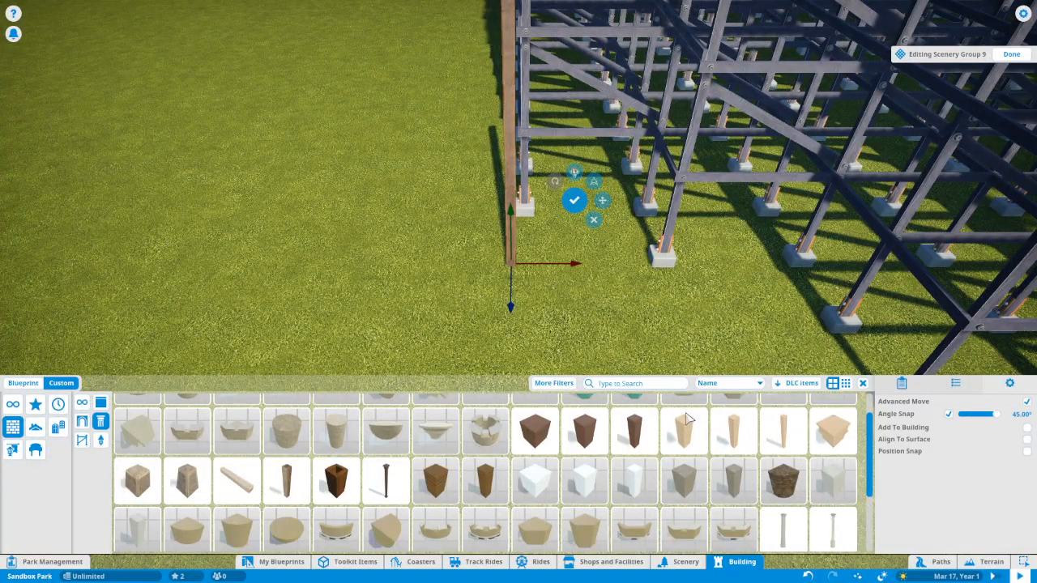
click(684, 431)
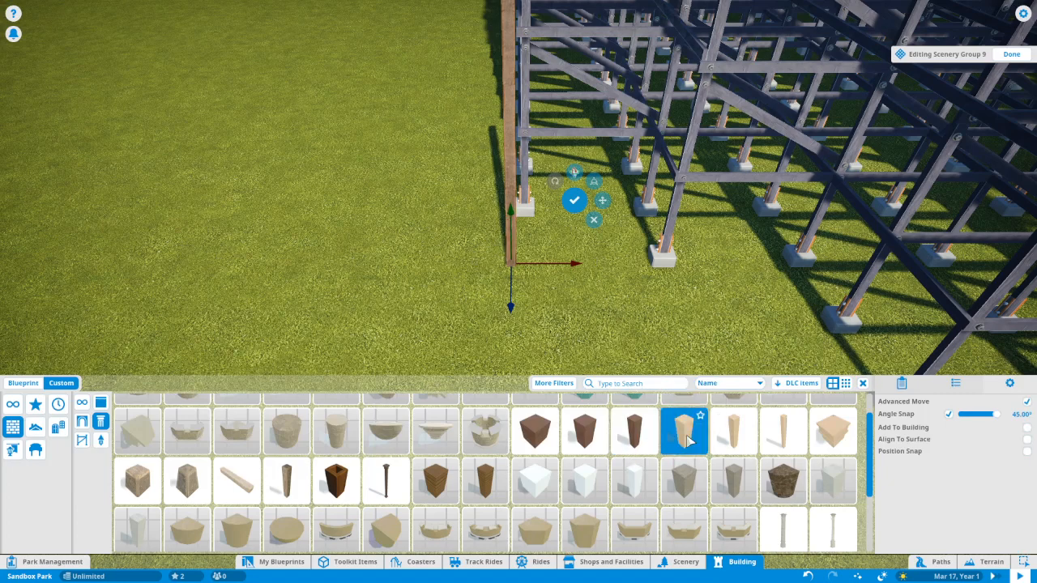
click(901, 424)
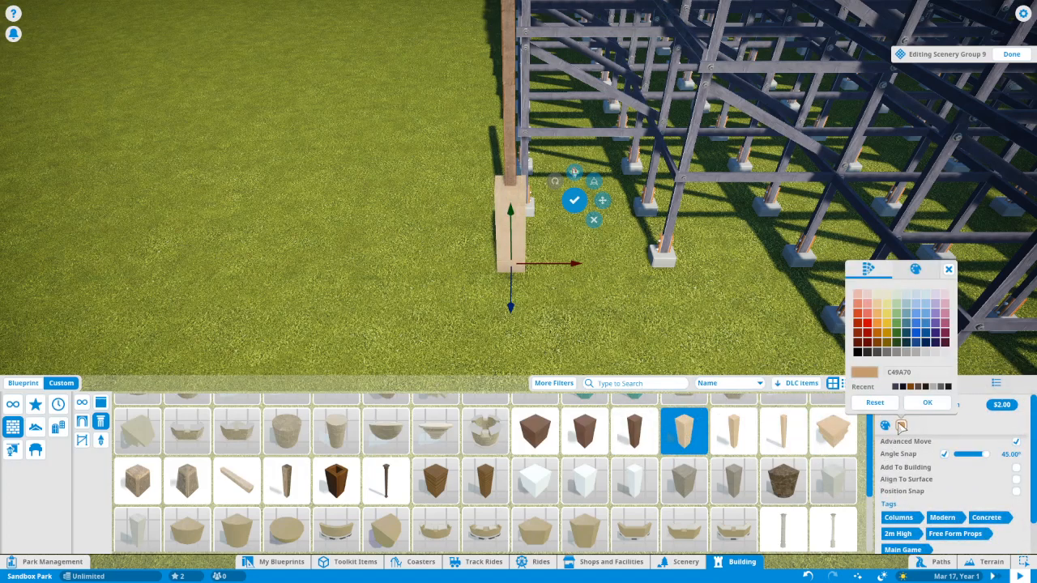
click(917, 350)
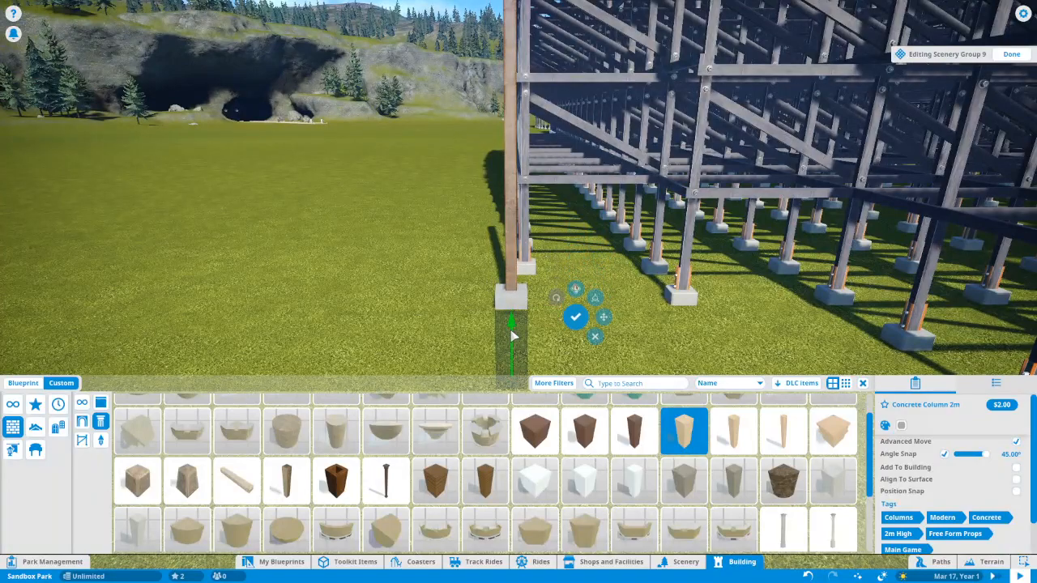
mouse_move(846, 383)
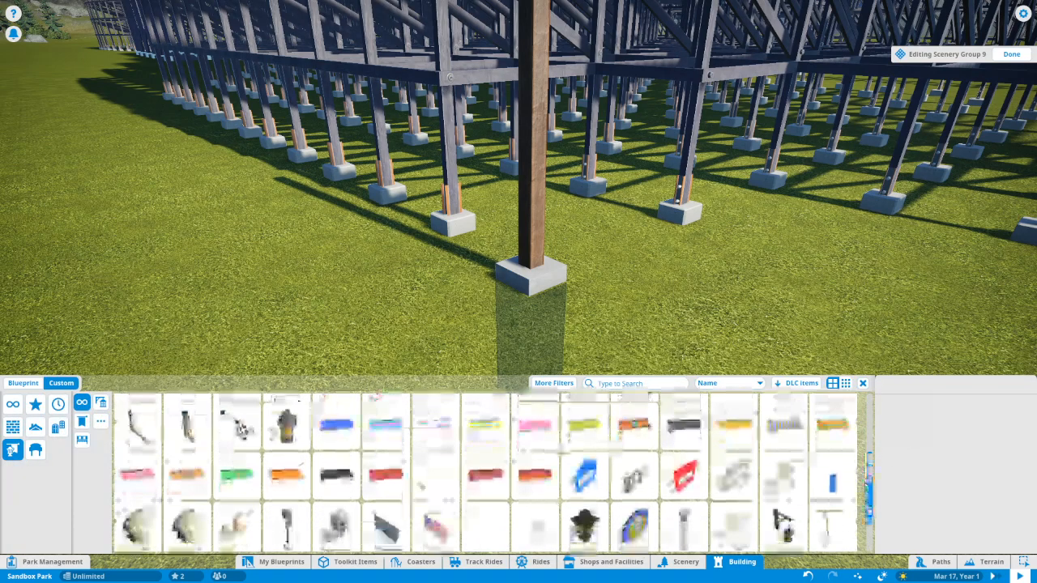
- Search the Scenery catalogue for 'iron'
scroll(down, 3)
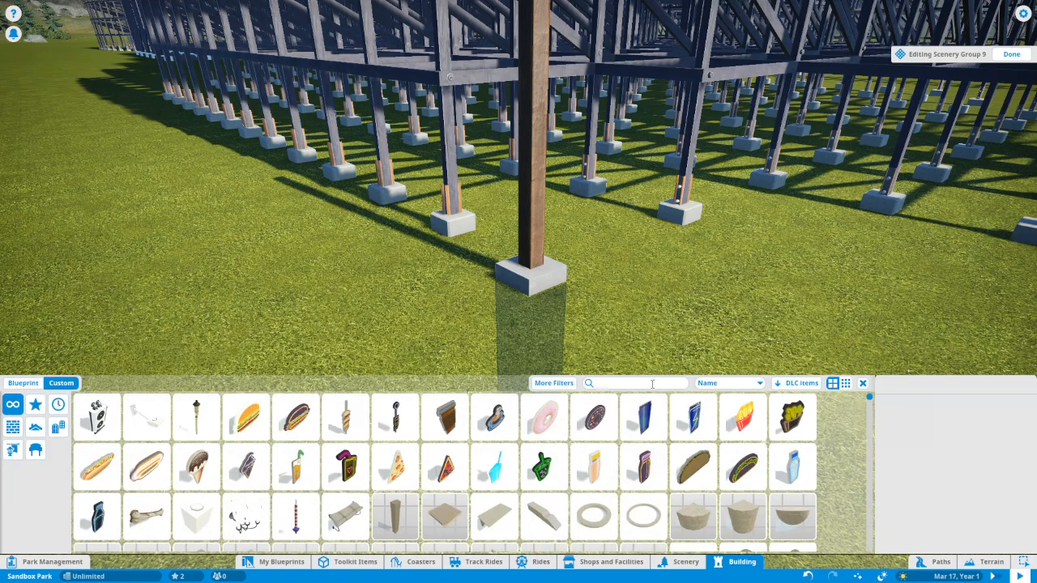
text(iron)
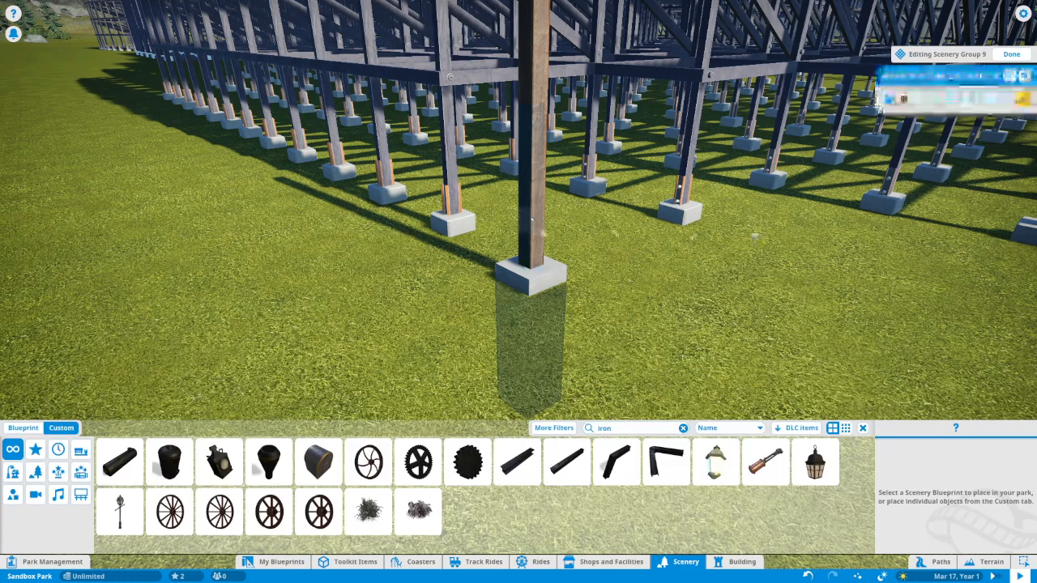
- Place a dark iron piece from the results at the post's concrete footer
click(516, 462)
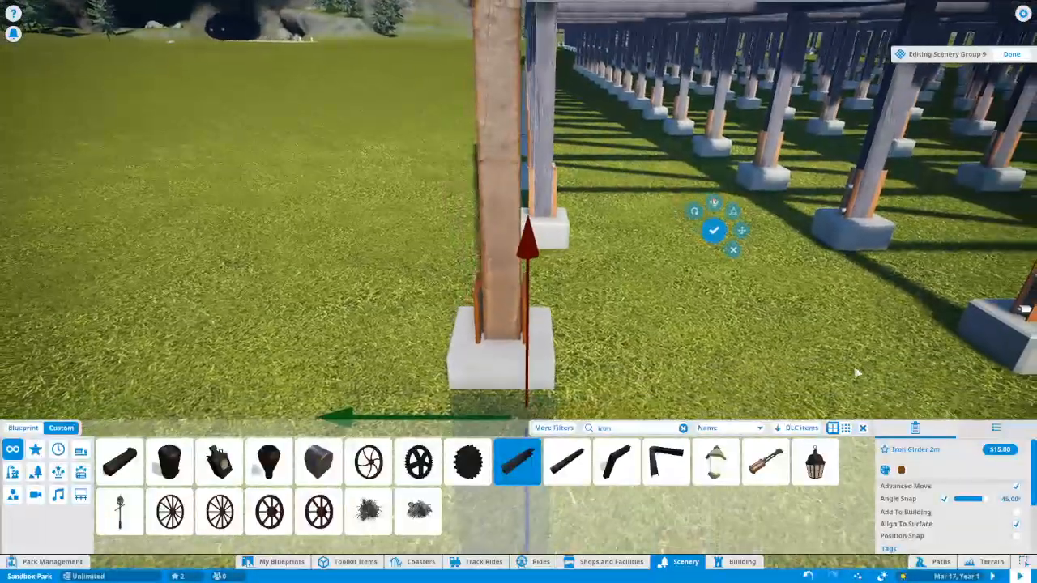
click(884, 470)
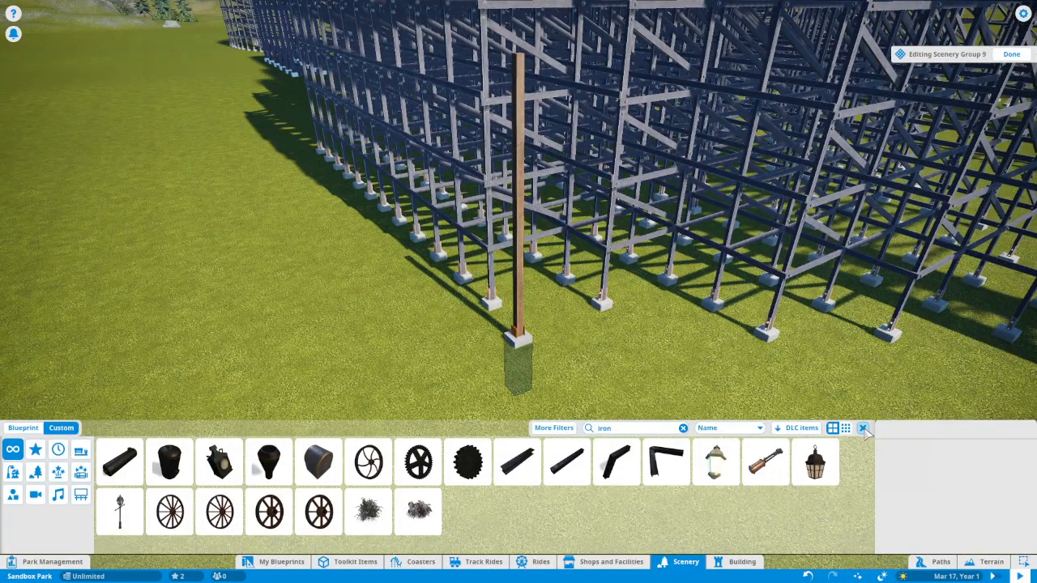
- Close the scenery catalogue beside Gnarler 1 and look over the support structure
click(863, 428)
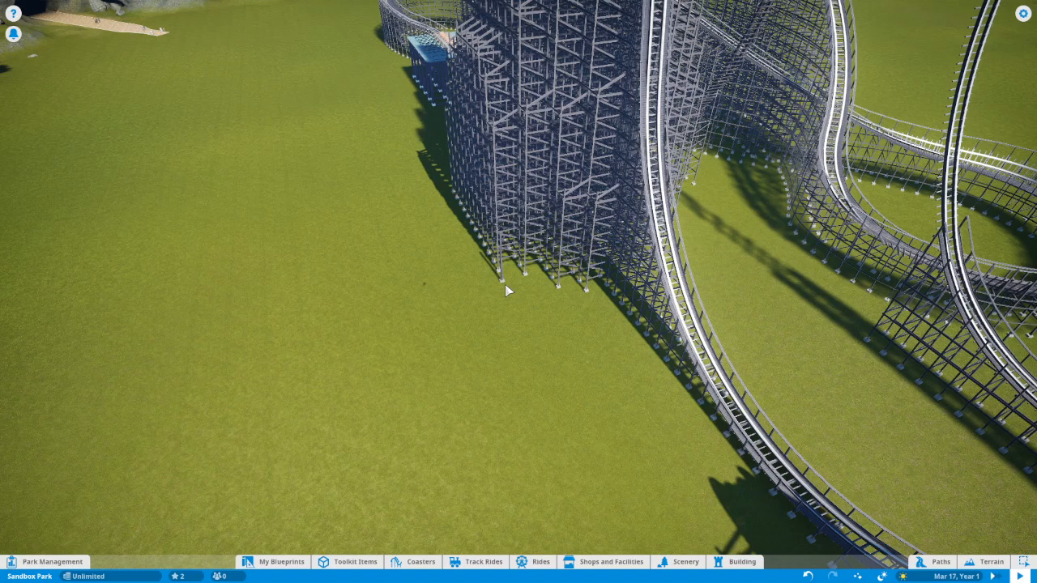
mouse_move(517, 330)
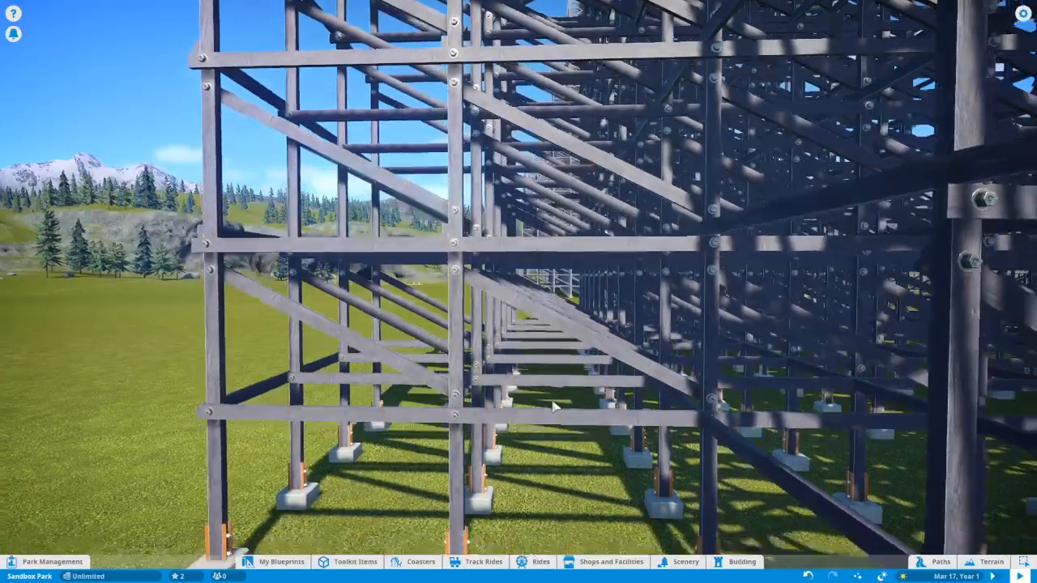
- Zoom the camera out toward the braced wooden frame on concrete footers
scroll(down, 3)
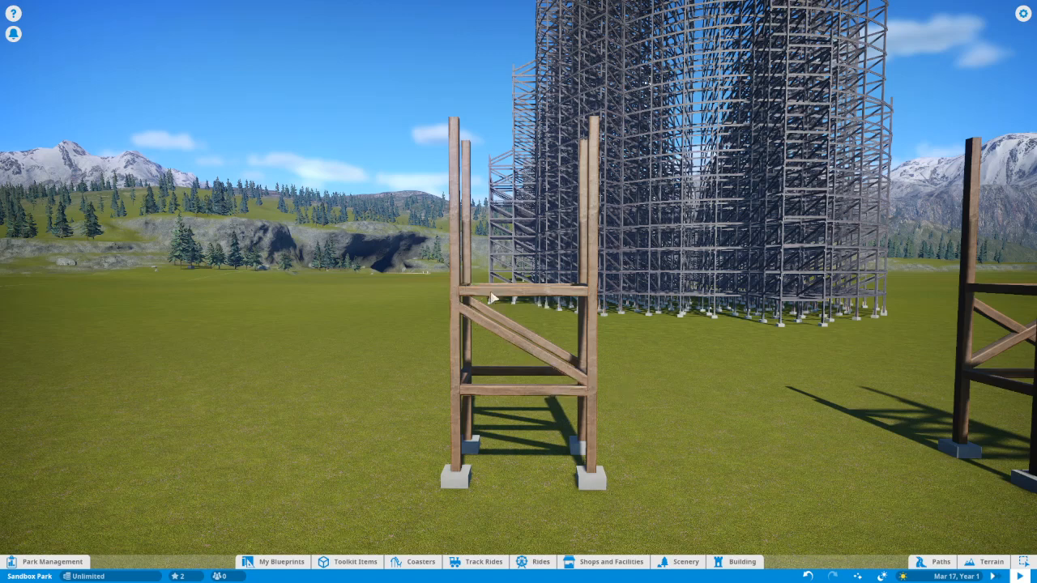
mouse_move(496, 258)
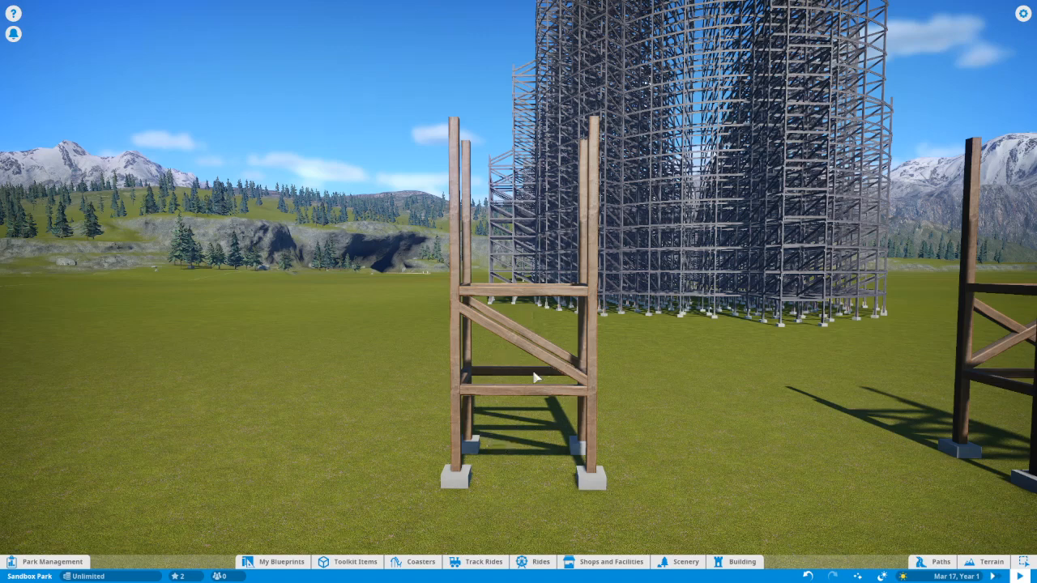
mouse_move(486, 321)
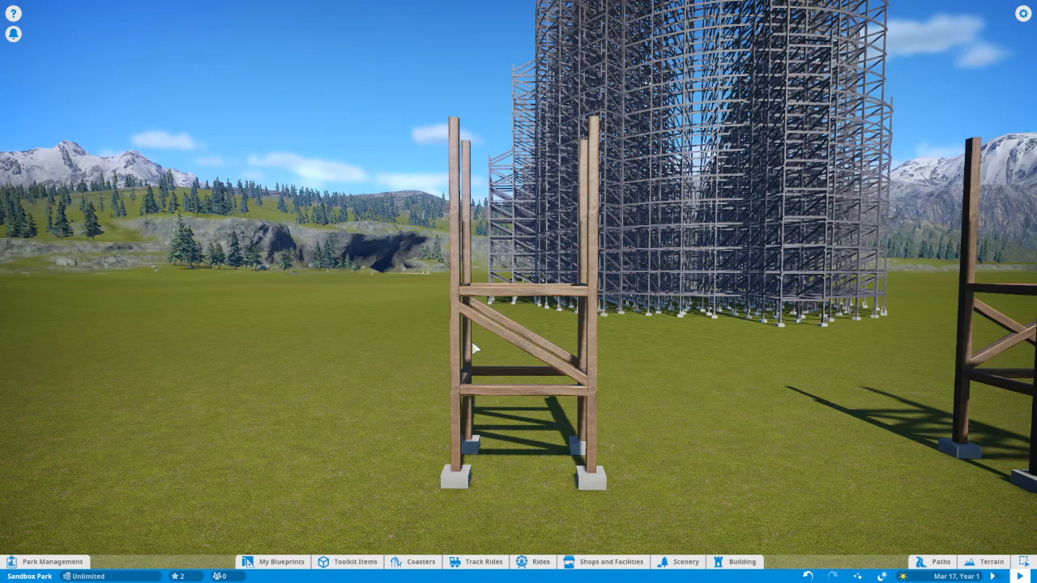
mouse_move(570, 371)
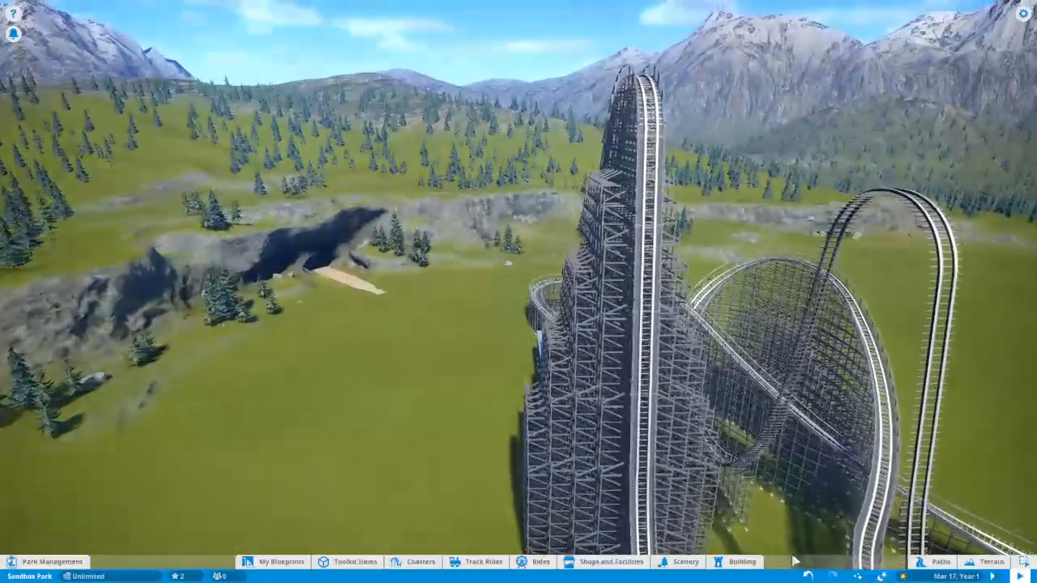
- Pick Wooden Pillar 4m - Plain from Building > Custom and set it against the coaster supports
click(742, 561)
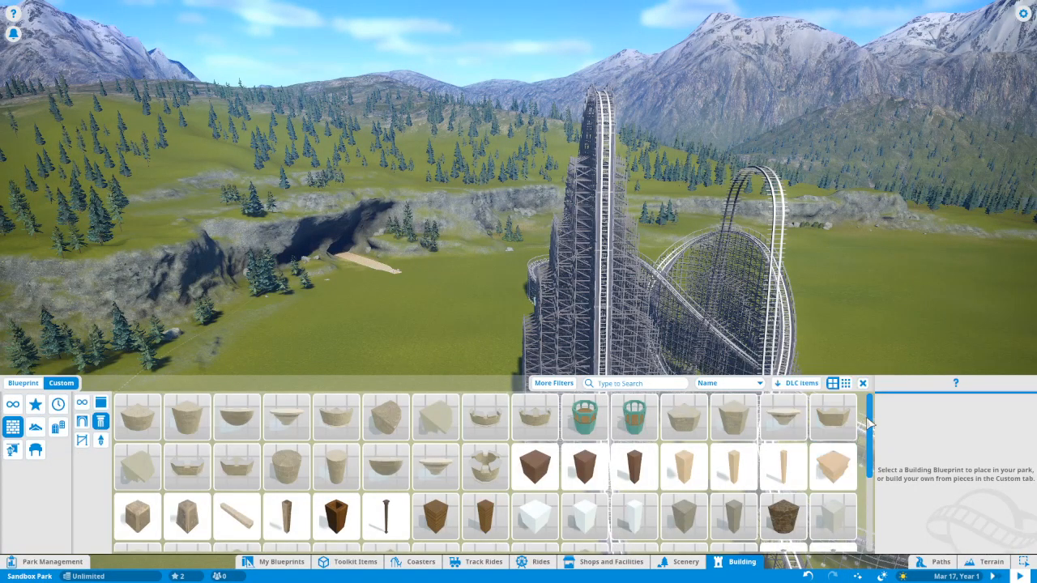
scroll(down, 3)
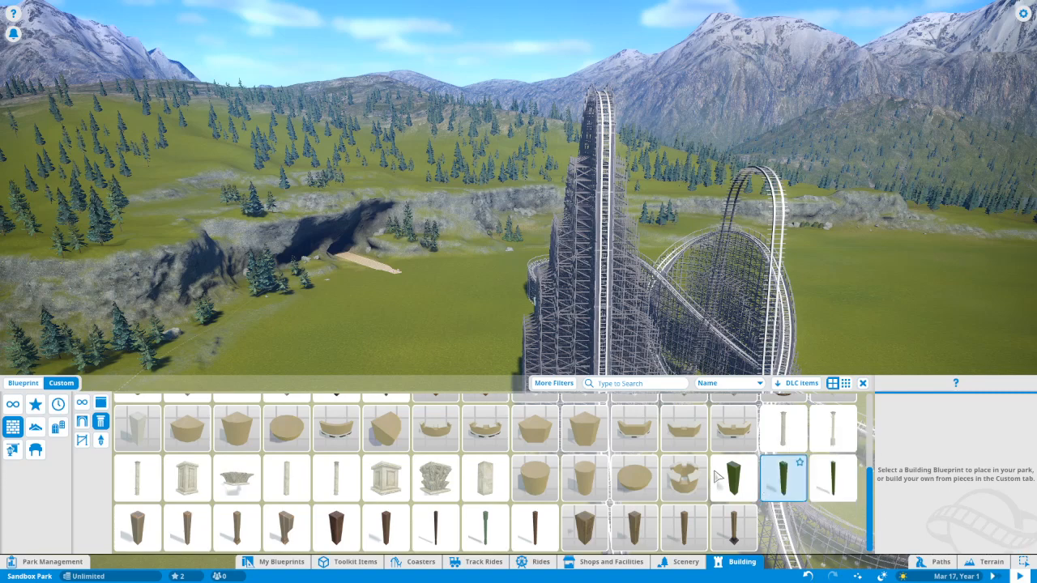
click(435, 526)
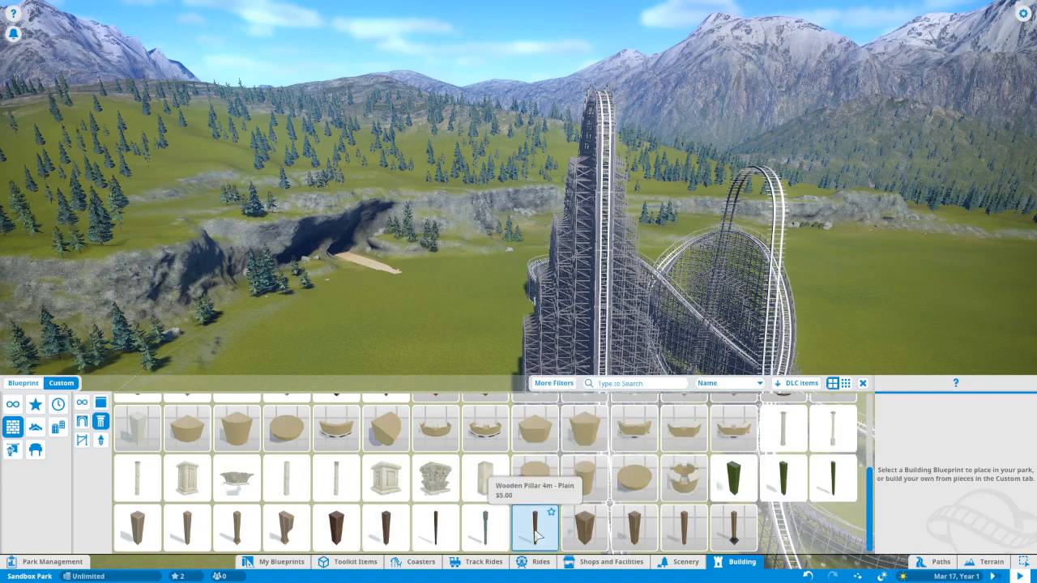
click(535, 528)
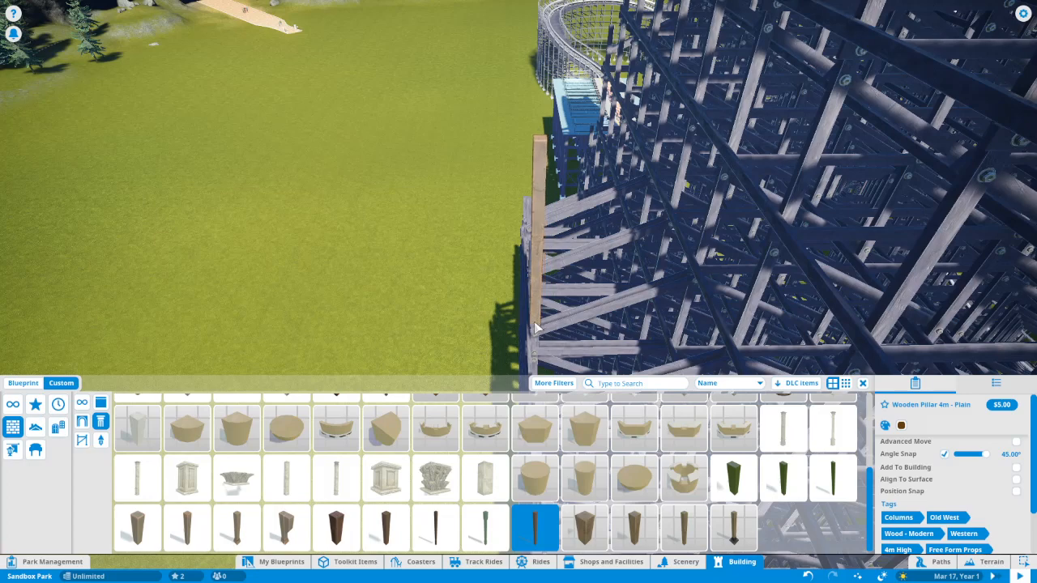
click(536, 327)
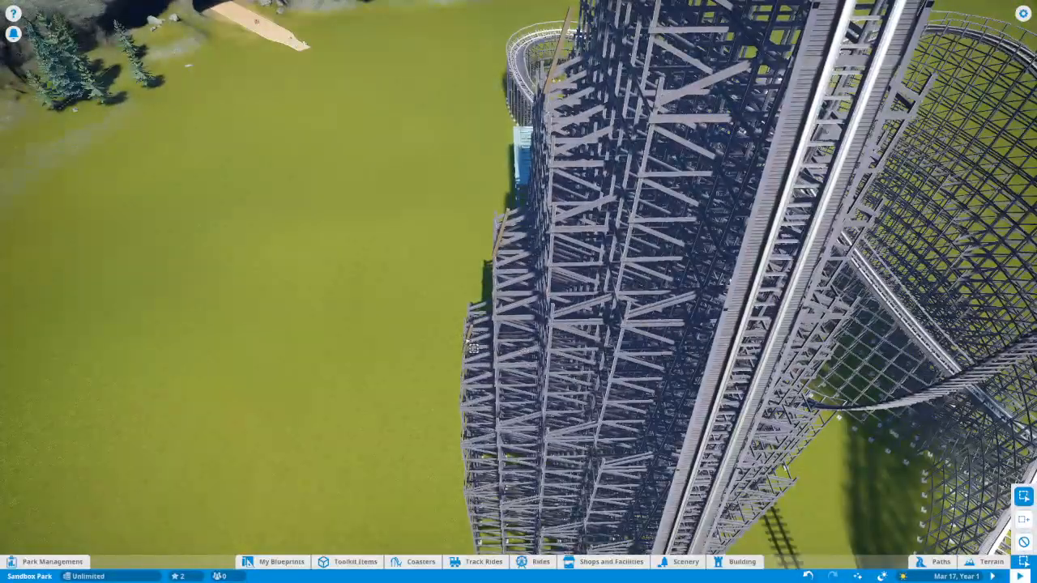
- Enter editing of Scenery Group 10 holding the thin pillar against the support tower
click(476, 347)
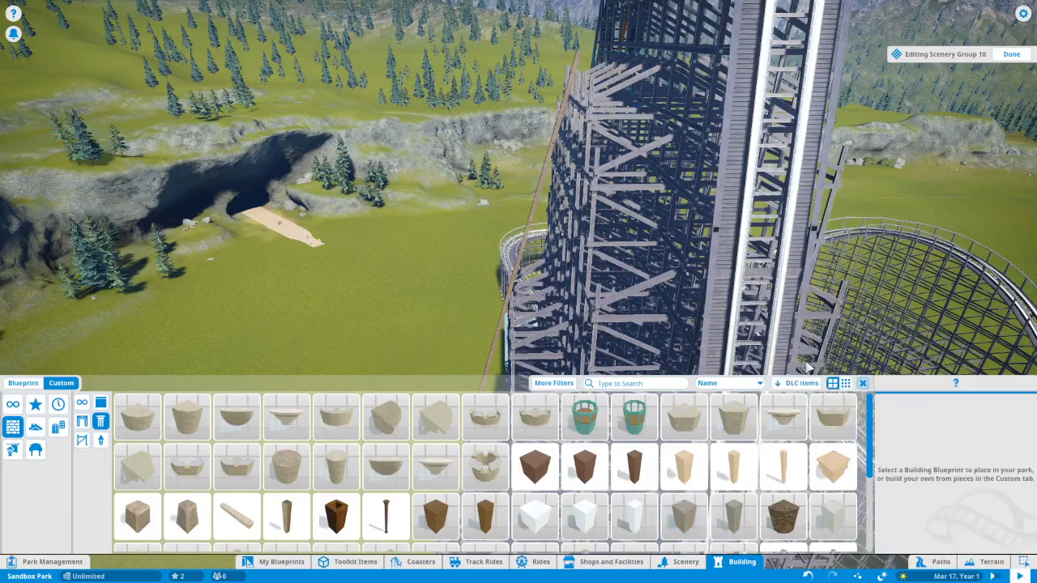
click(1011, 54)
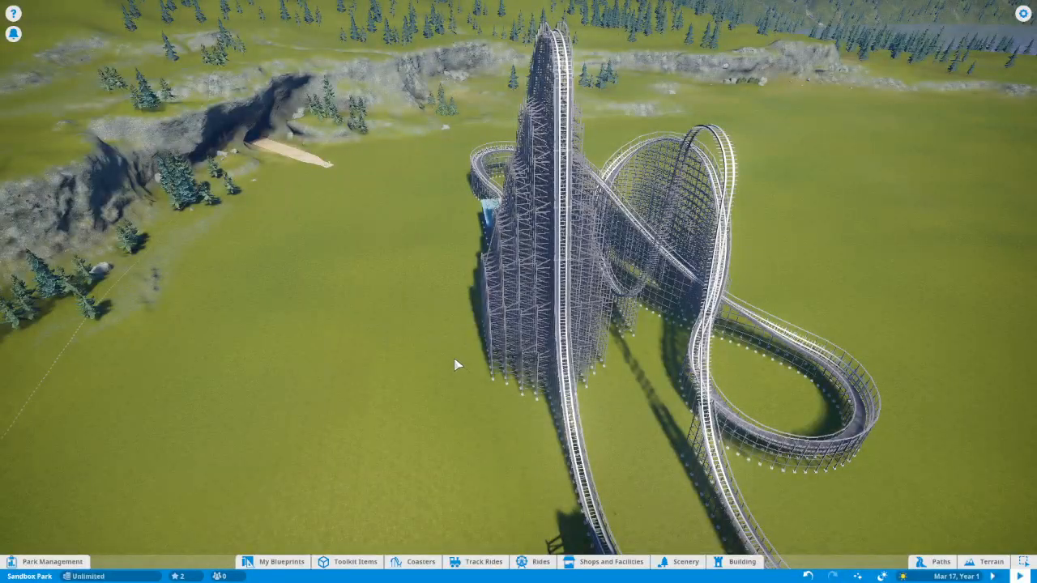
mouse_move(450, 366)
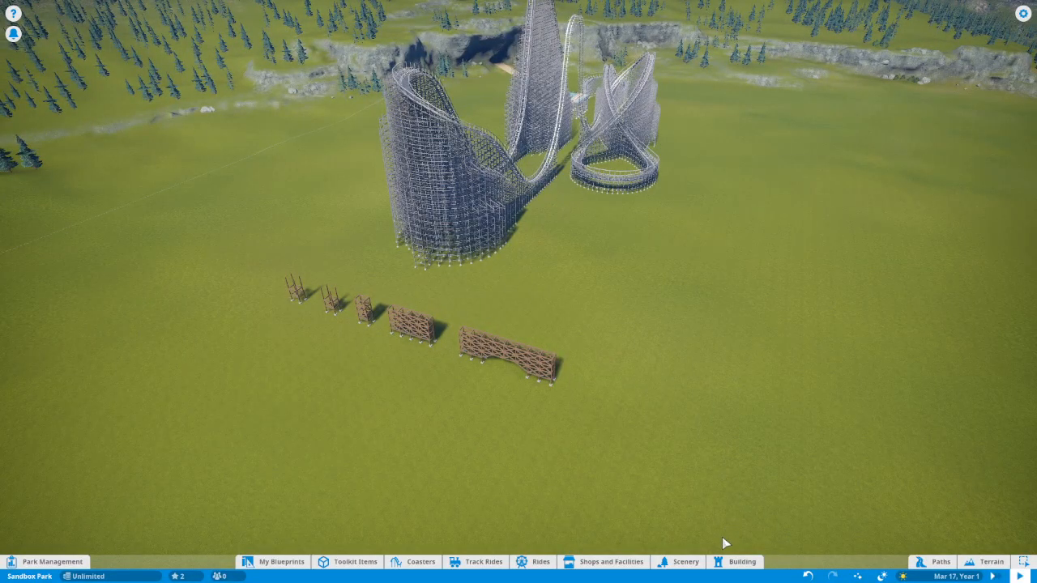
mouse_move(695, 300)
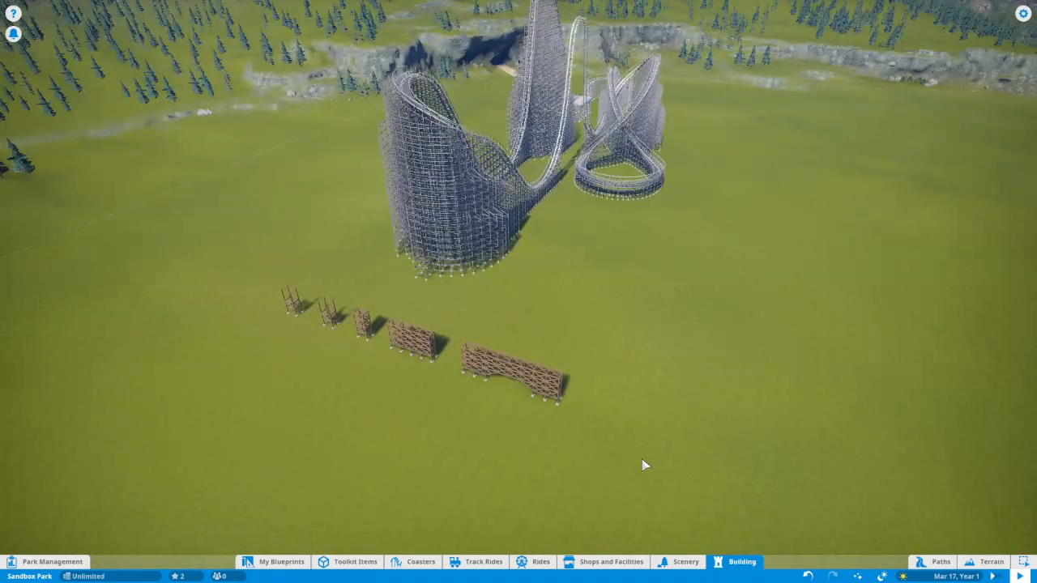
- Filter the building catalogue to Spooky content pack pieces only
click(742, 560)
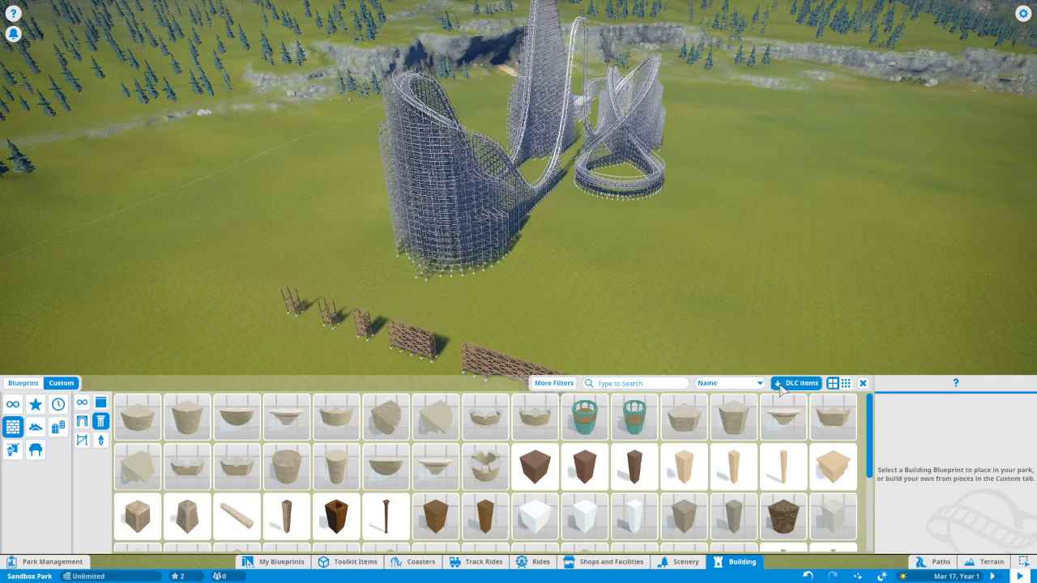
click(554, 382)
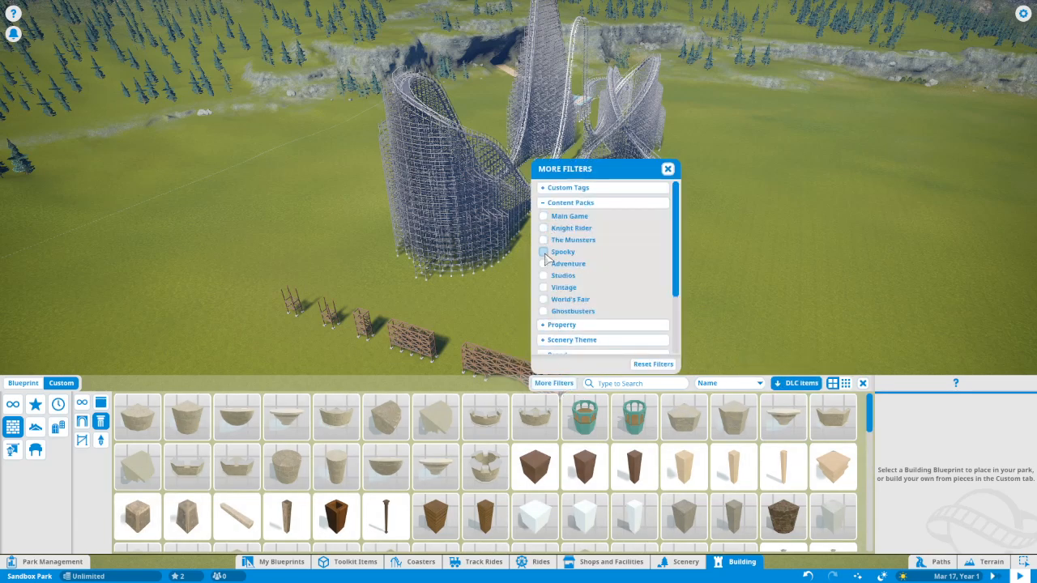
click(542, 252)
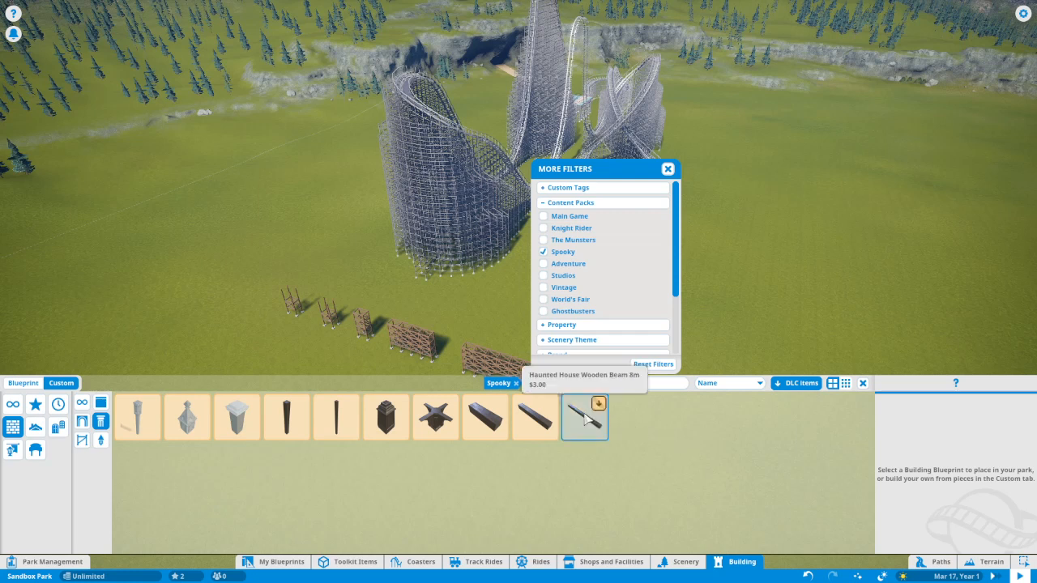
mouse_move(585, 428)
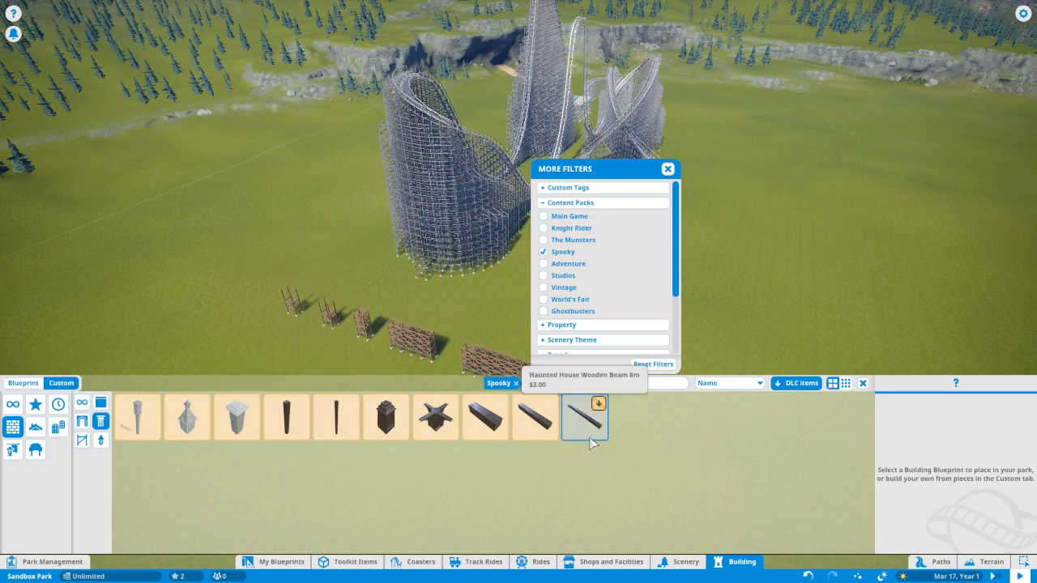
mouse_move(632, 425)
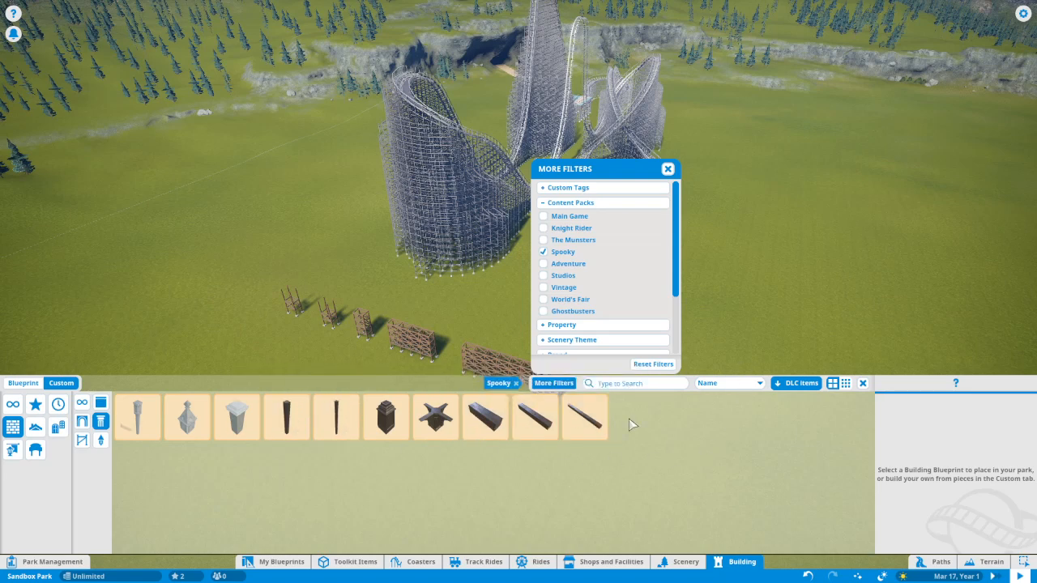
- Pick the Haunted House Wooden Beam 6m, then the thin dark post, beside the frames
click(584, 417)
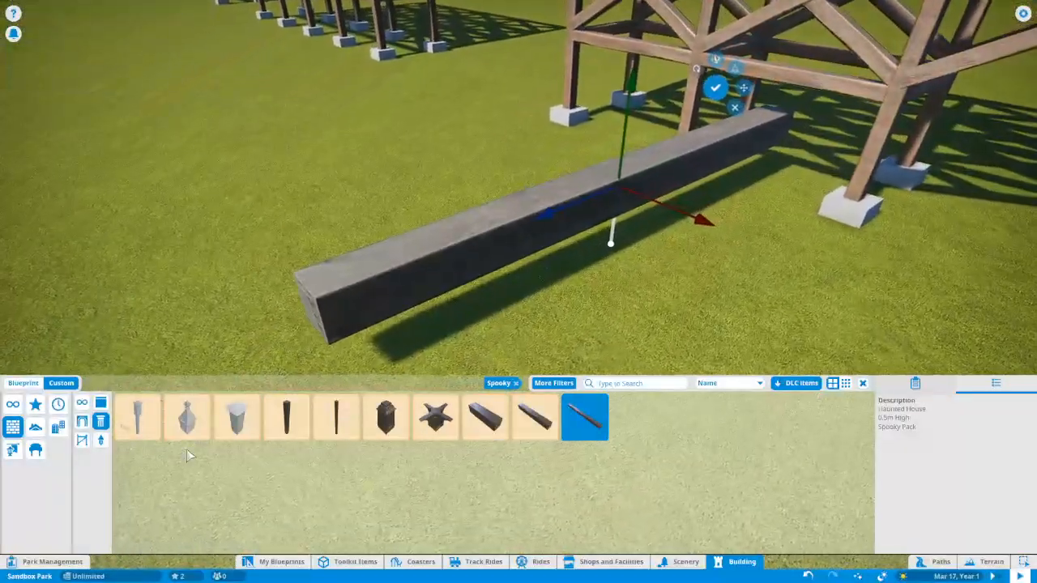
click(335, 416)
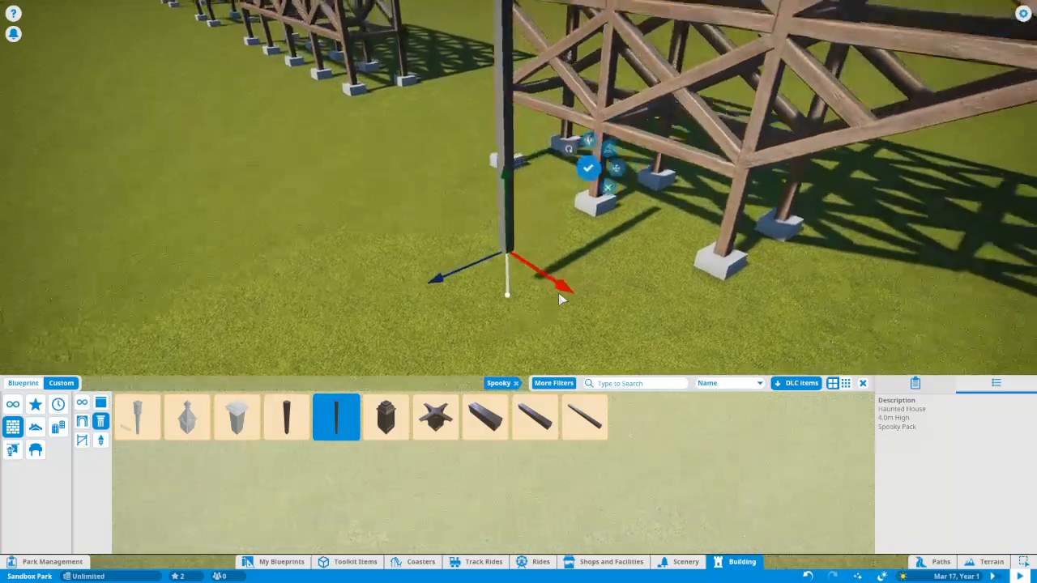